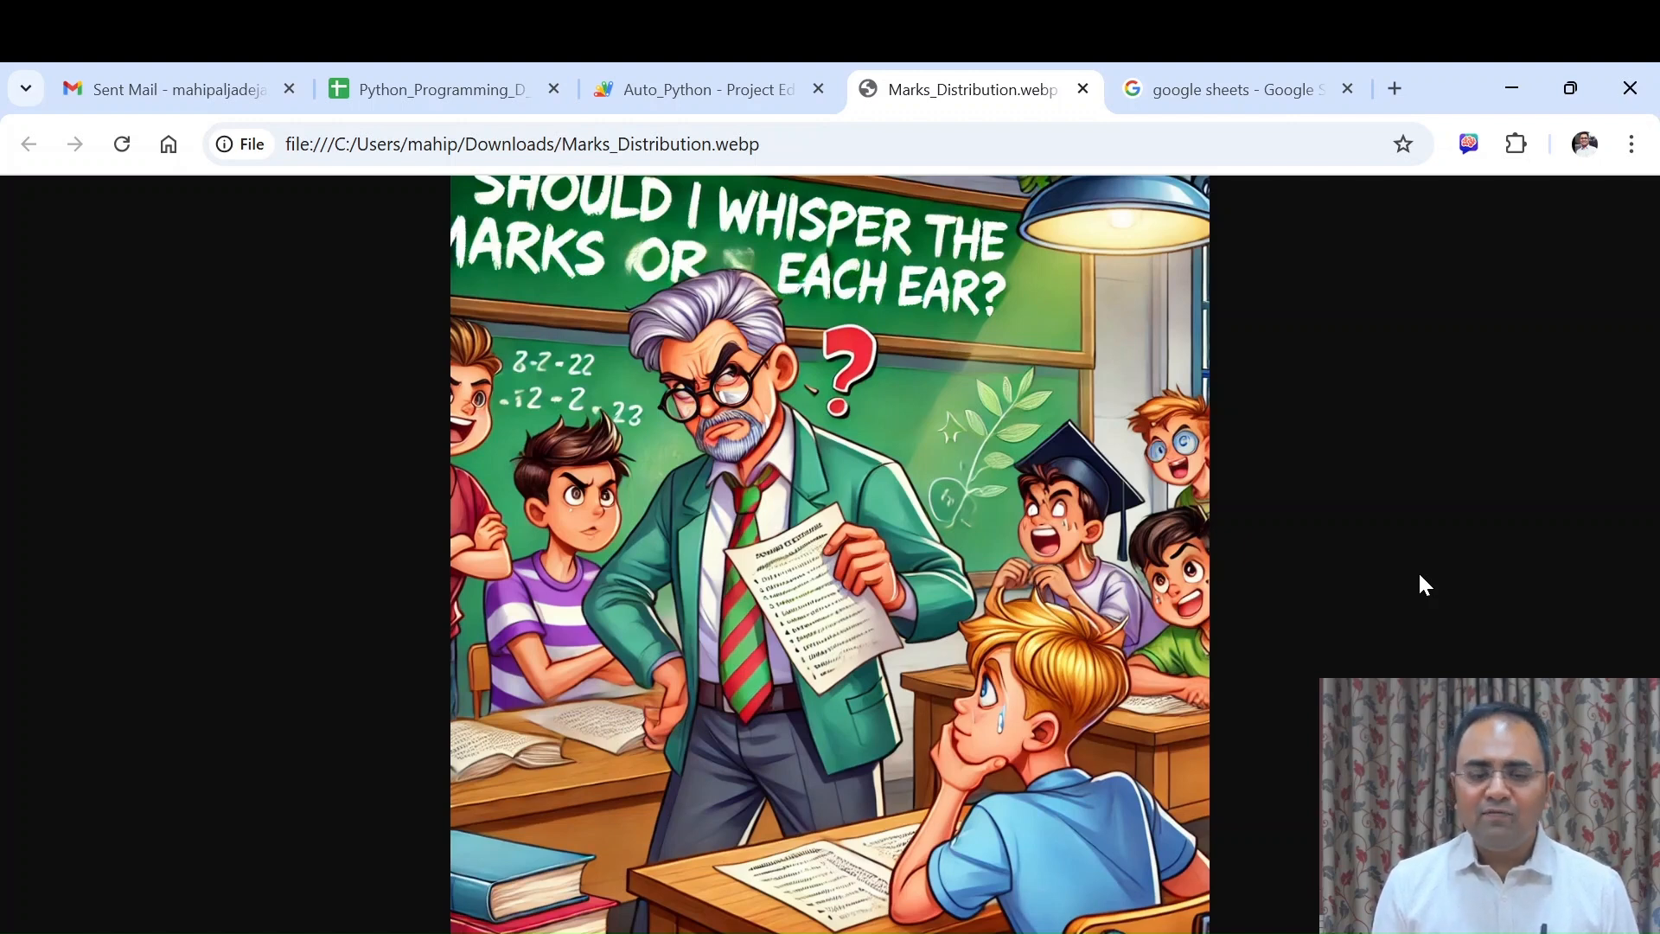
Open Google Sheets from the search results, landing on a new blank spreadsheet
click(1237, 90)
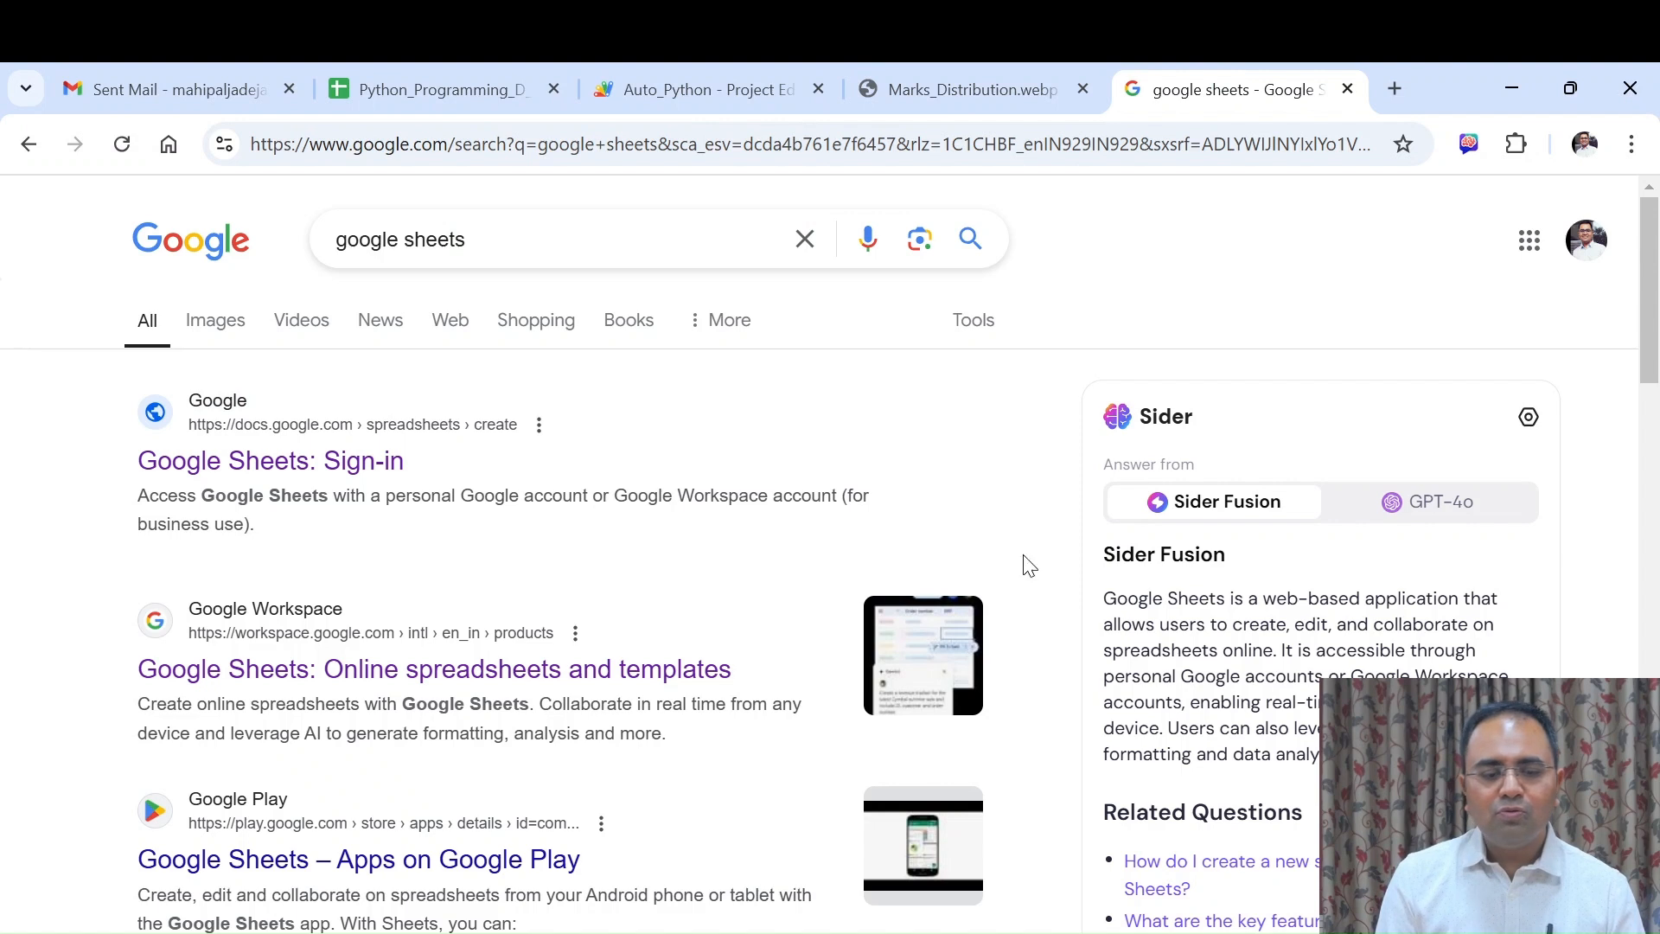
mouse_move(574, 467)
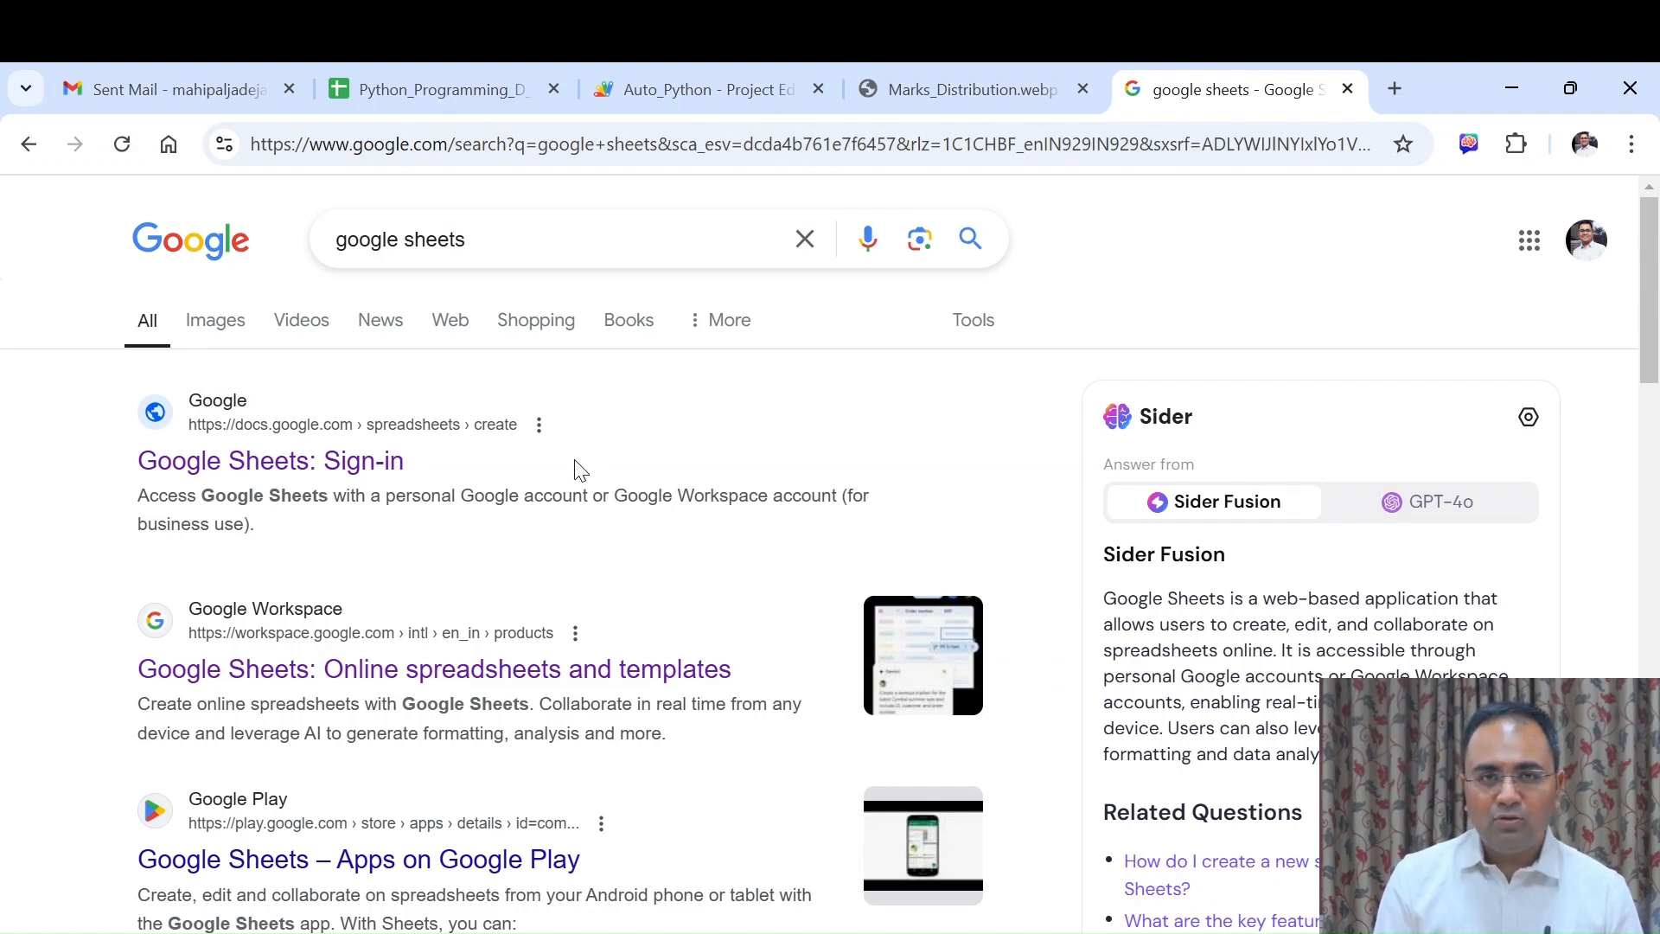
mouse_move(570, 479)
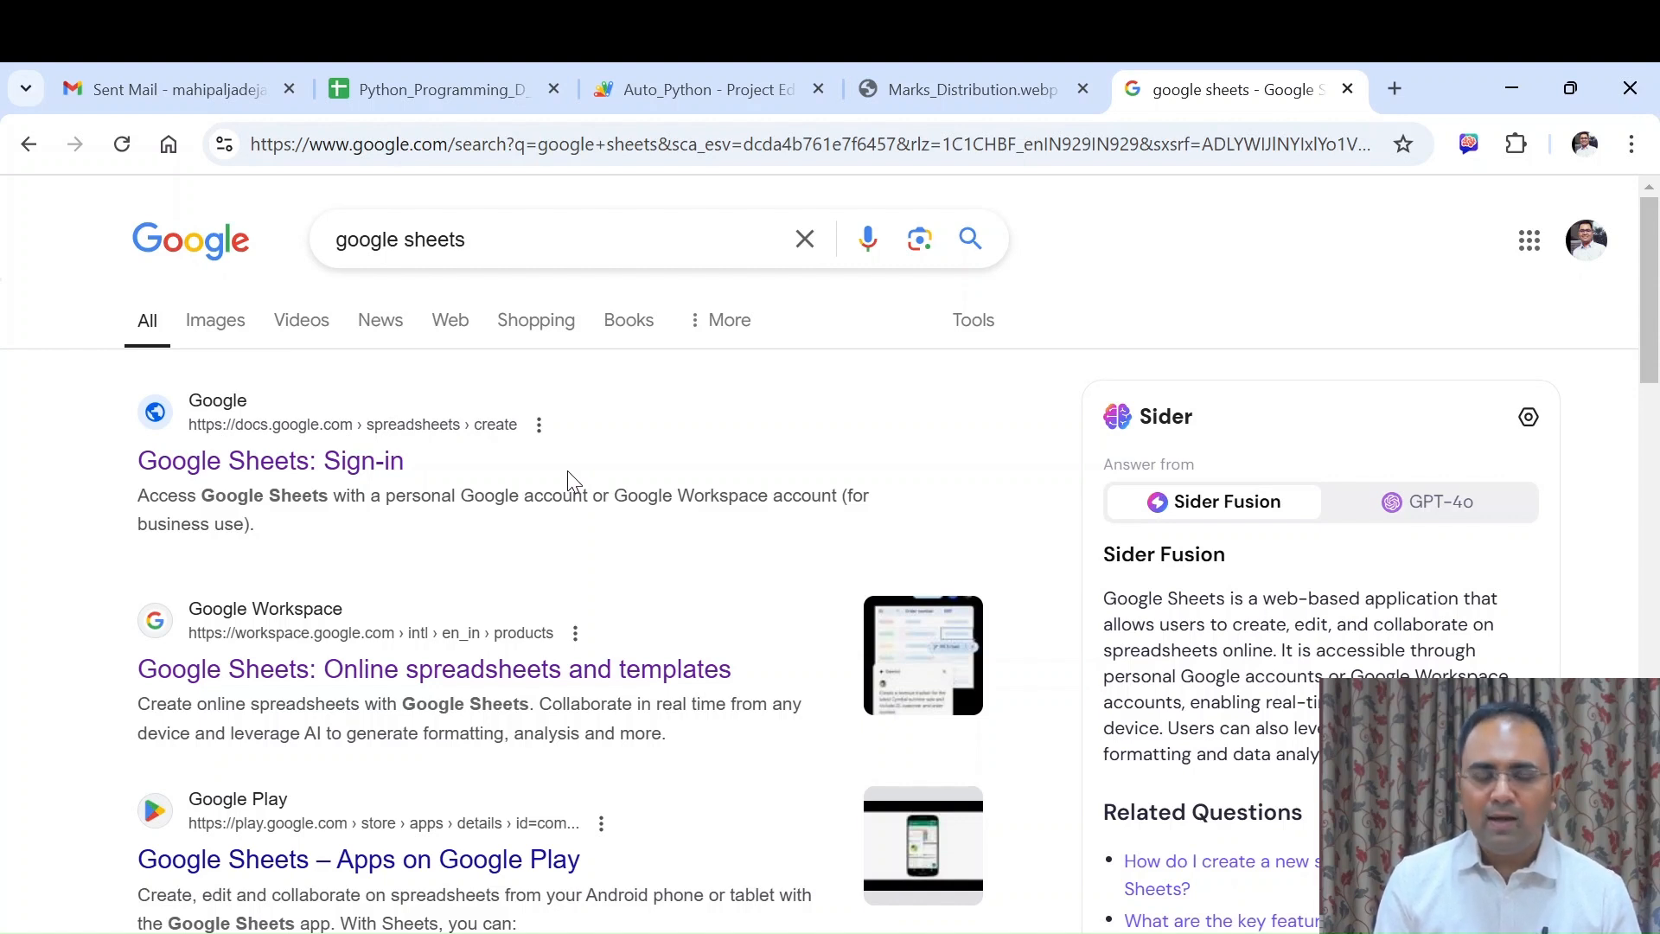
click(269, 460)
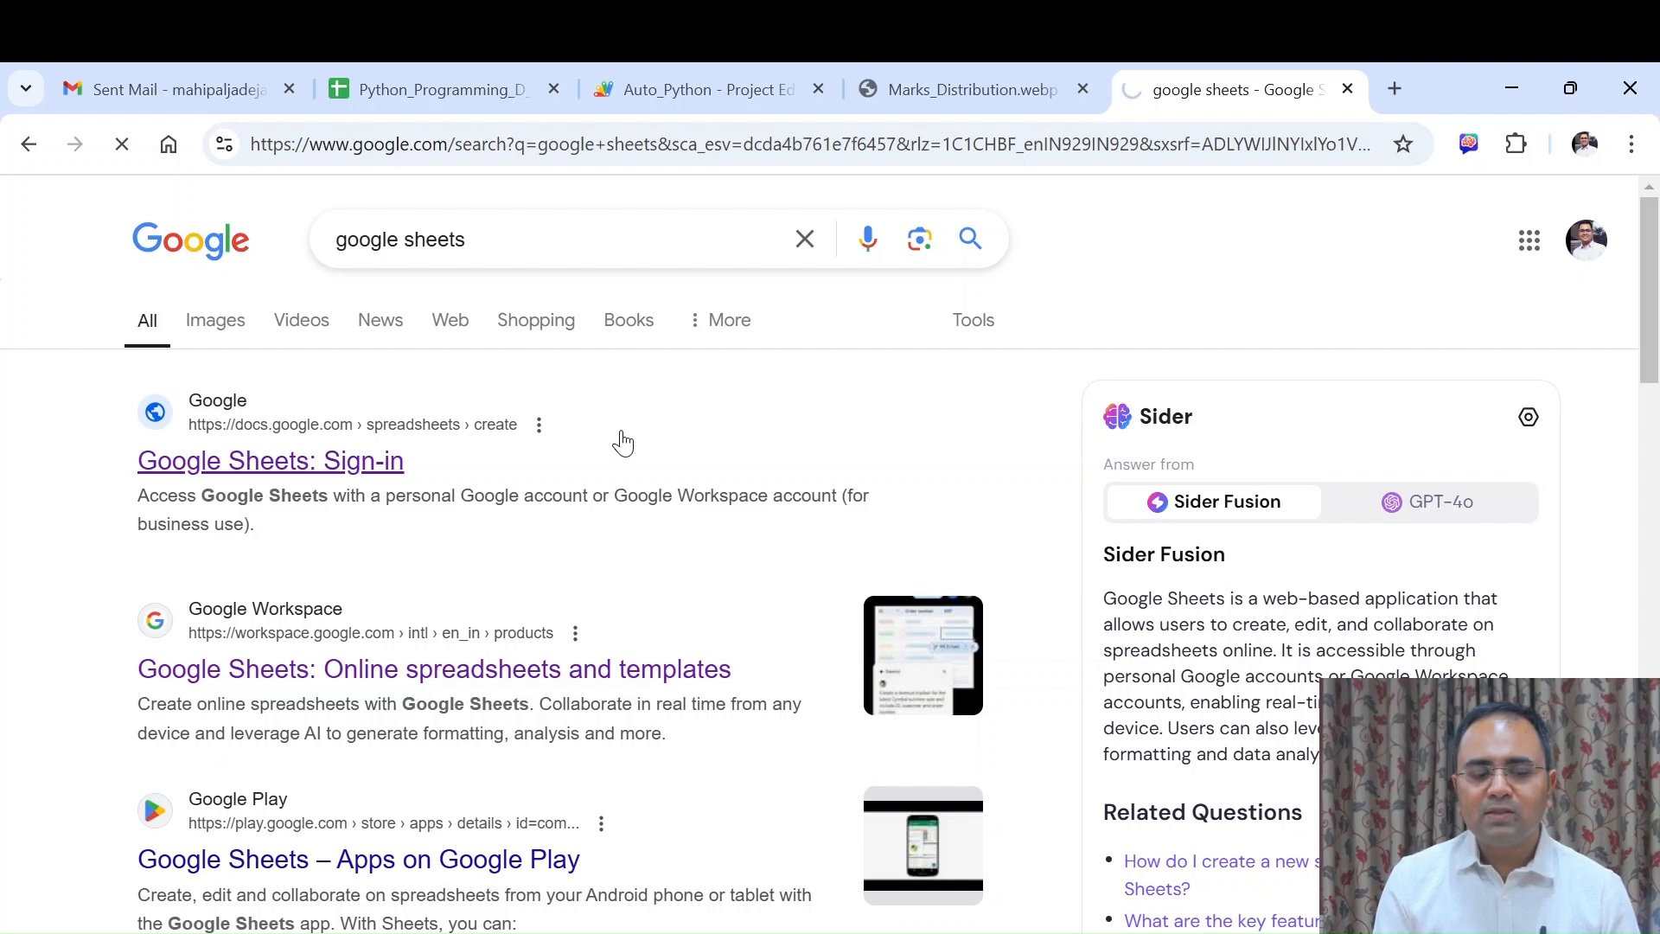
click(271, 460)
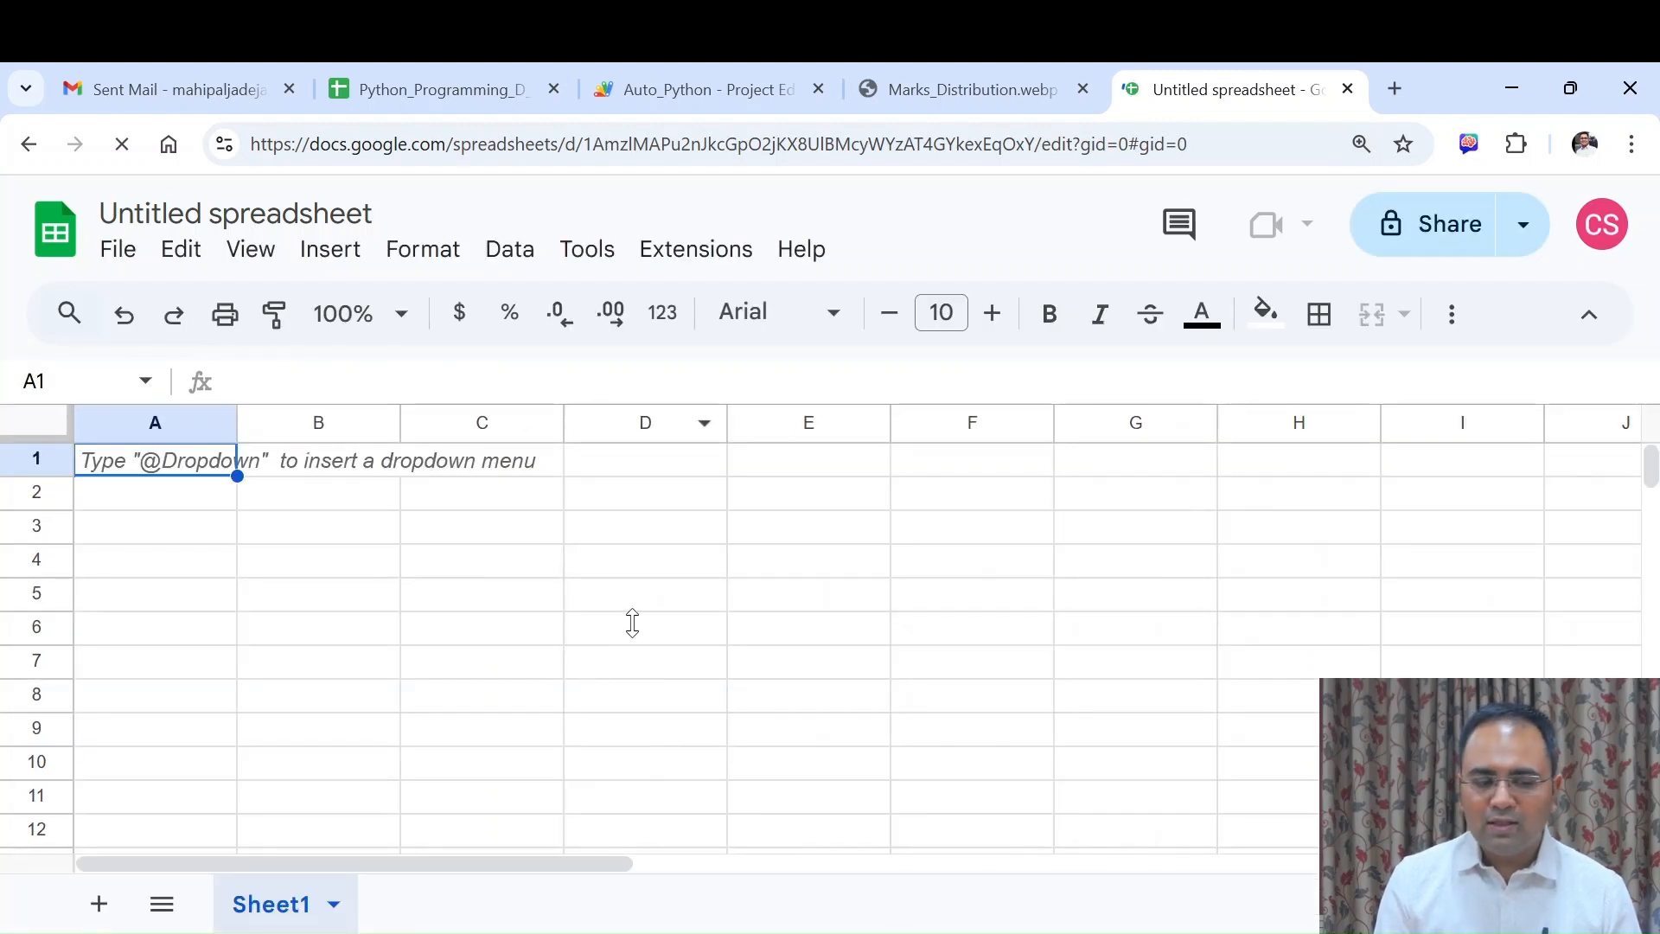
mouse_move(567, 591)
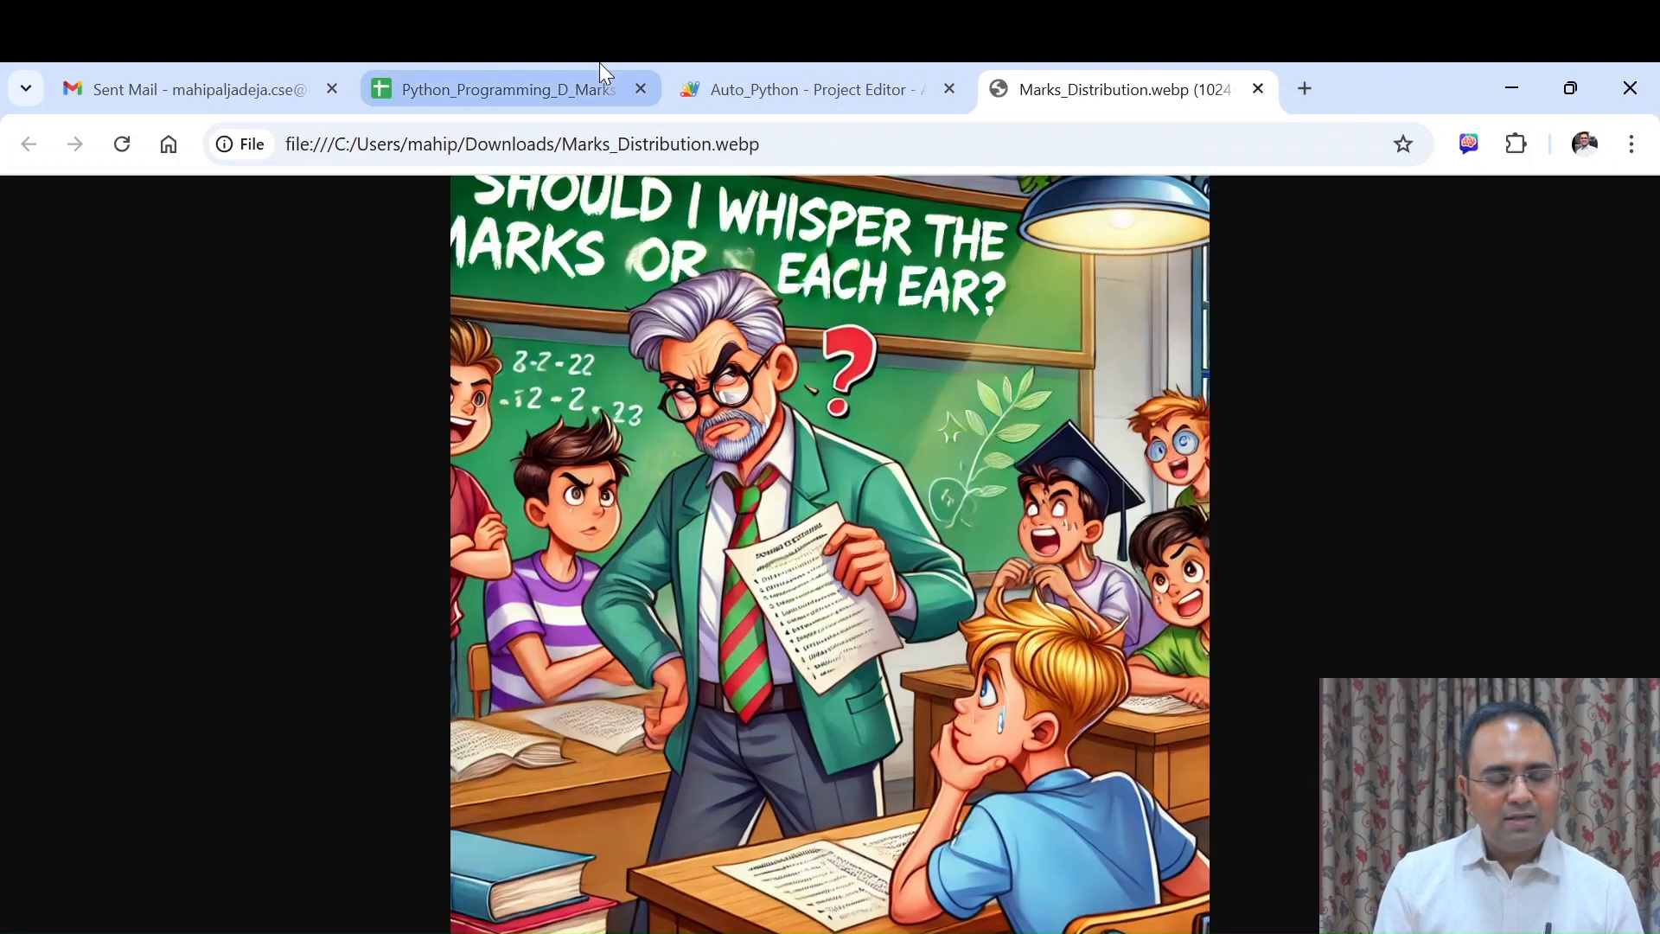
Switch to the Python_Programming_D_Marks spreadsheet with student emails, names and marks
click(508, 90)
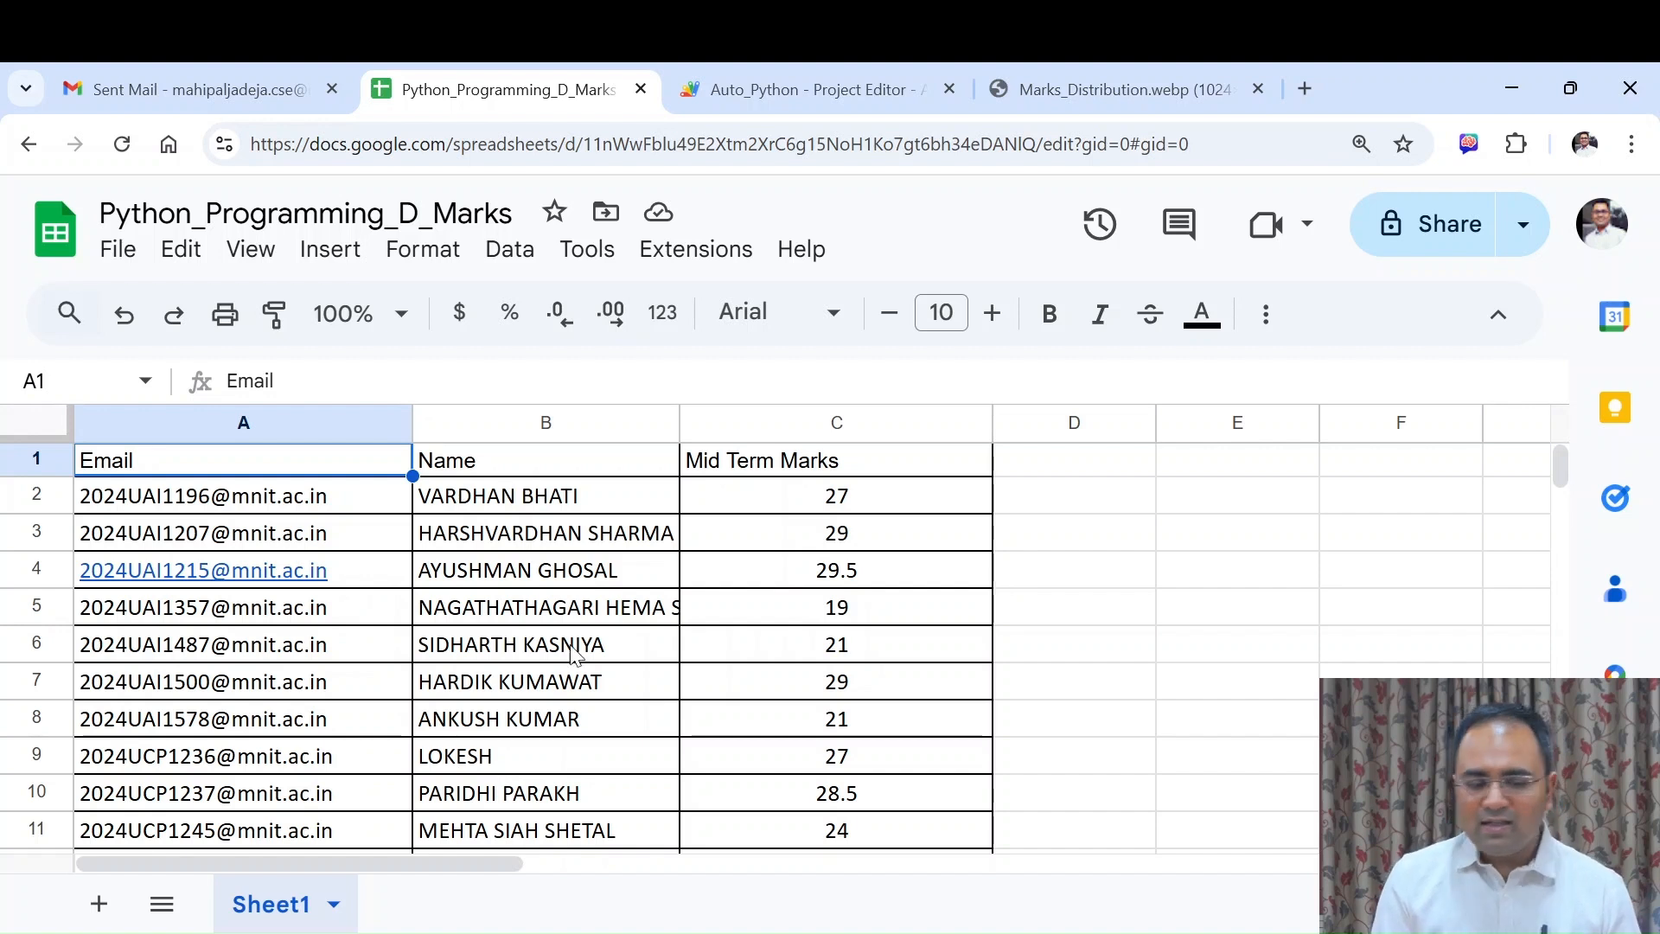
mouse_move(419, 479)
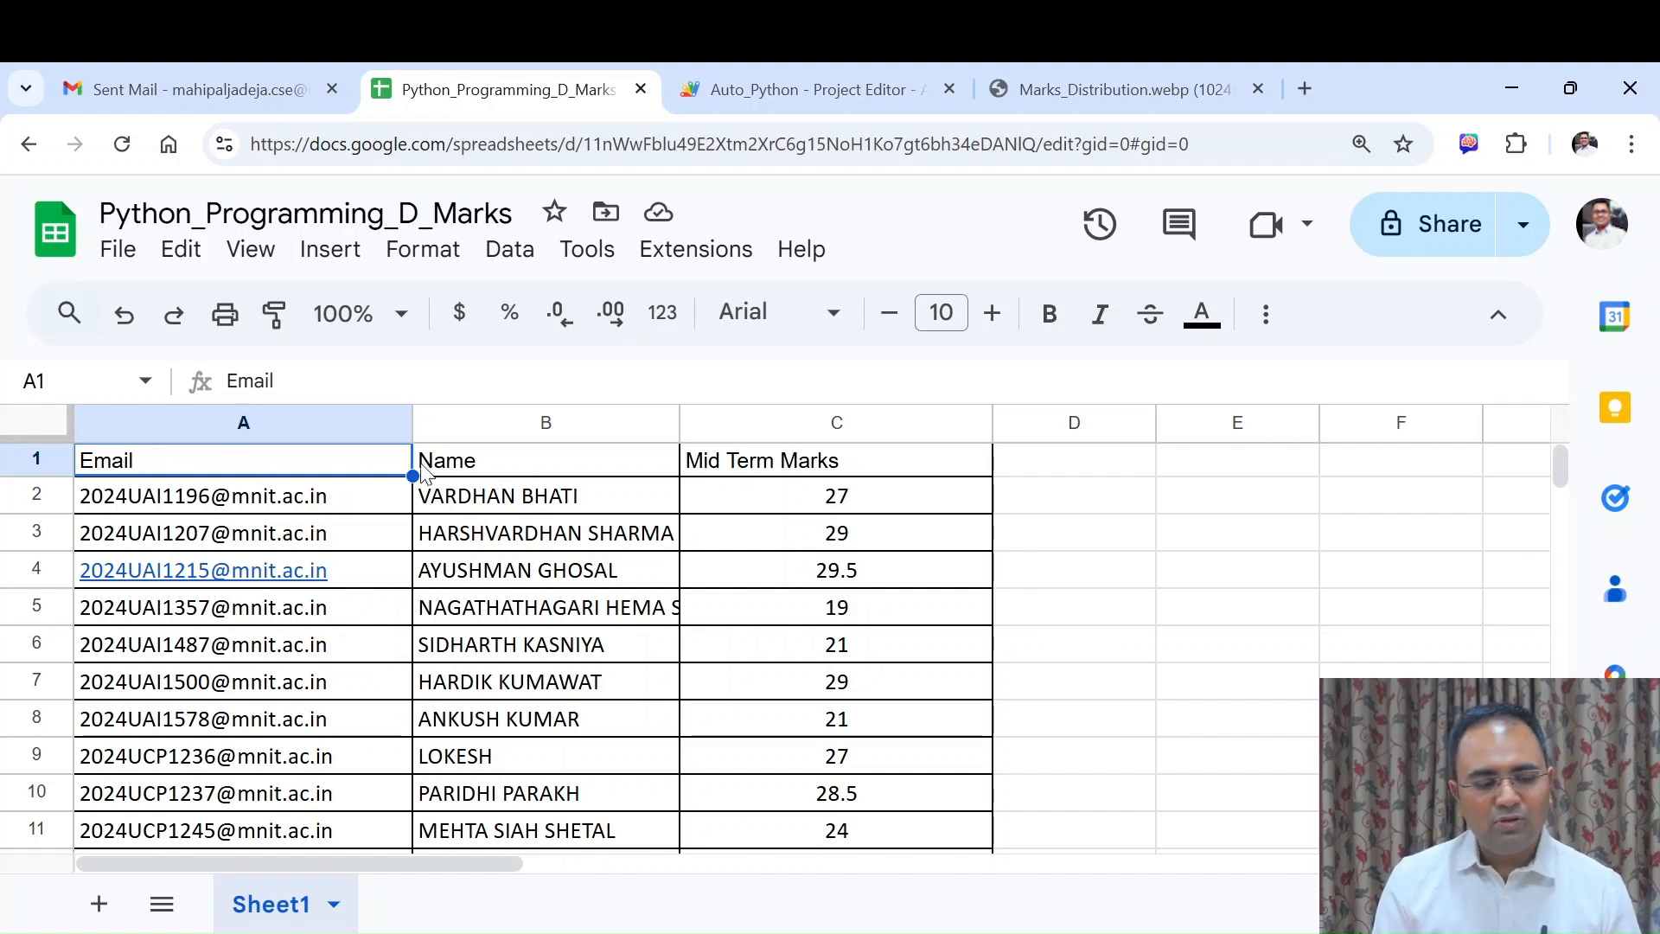
mouse_move(744, 487)
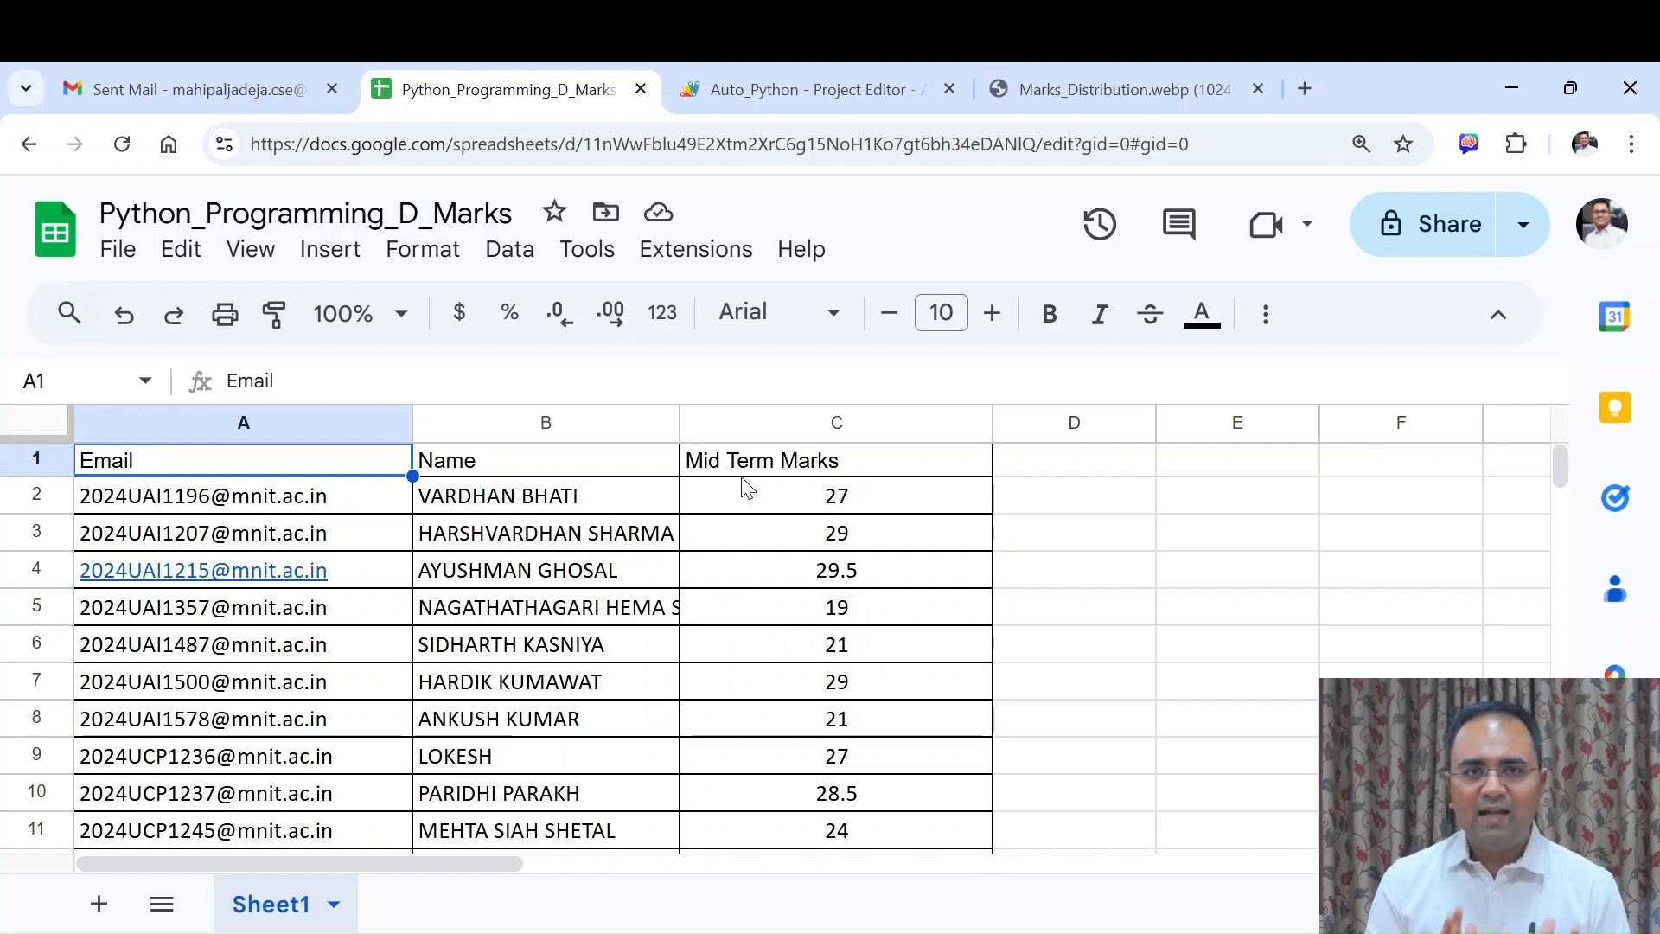
mouse_move(868, 588)
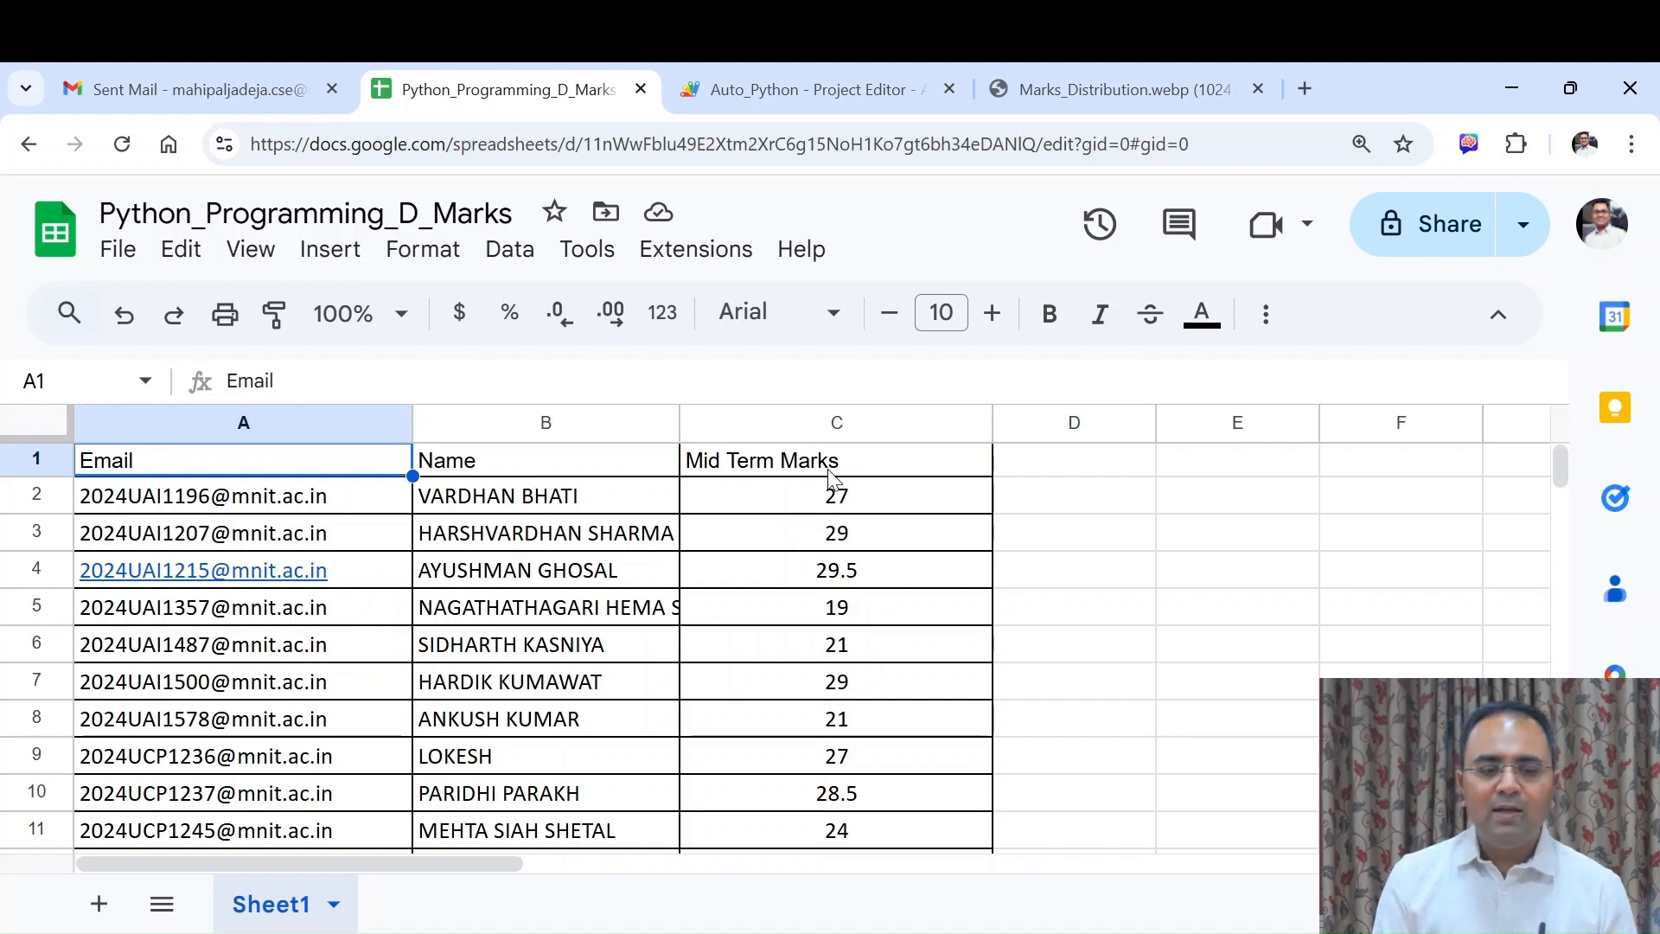
Open the bound Auto_Python script project via Extensions > Apps Script
click(695, 249)
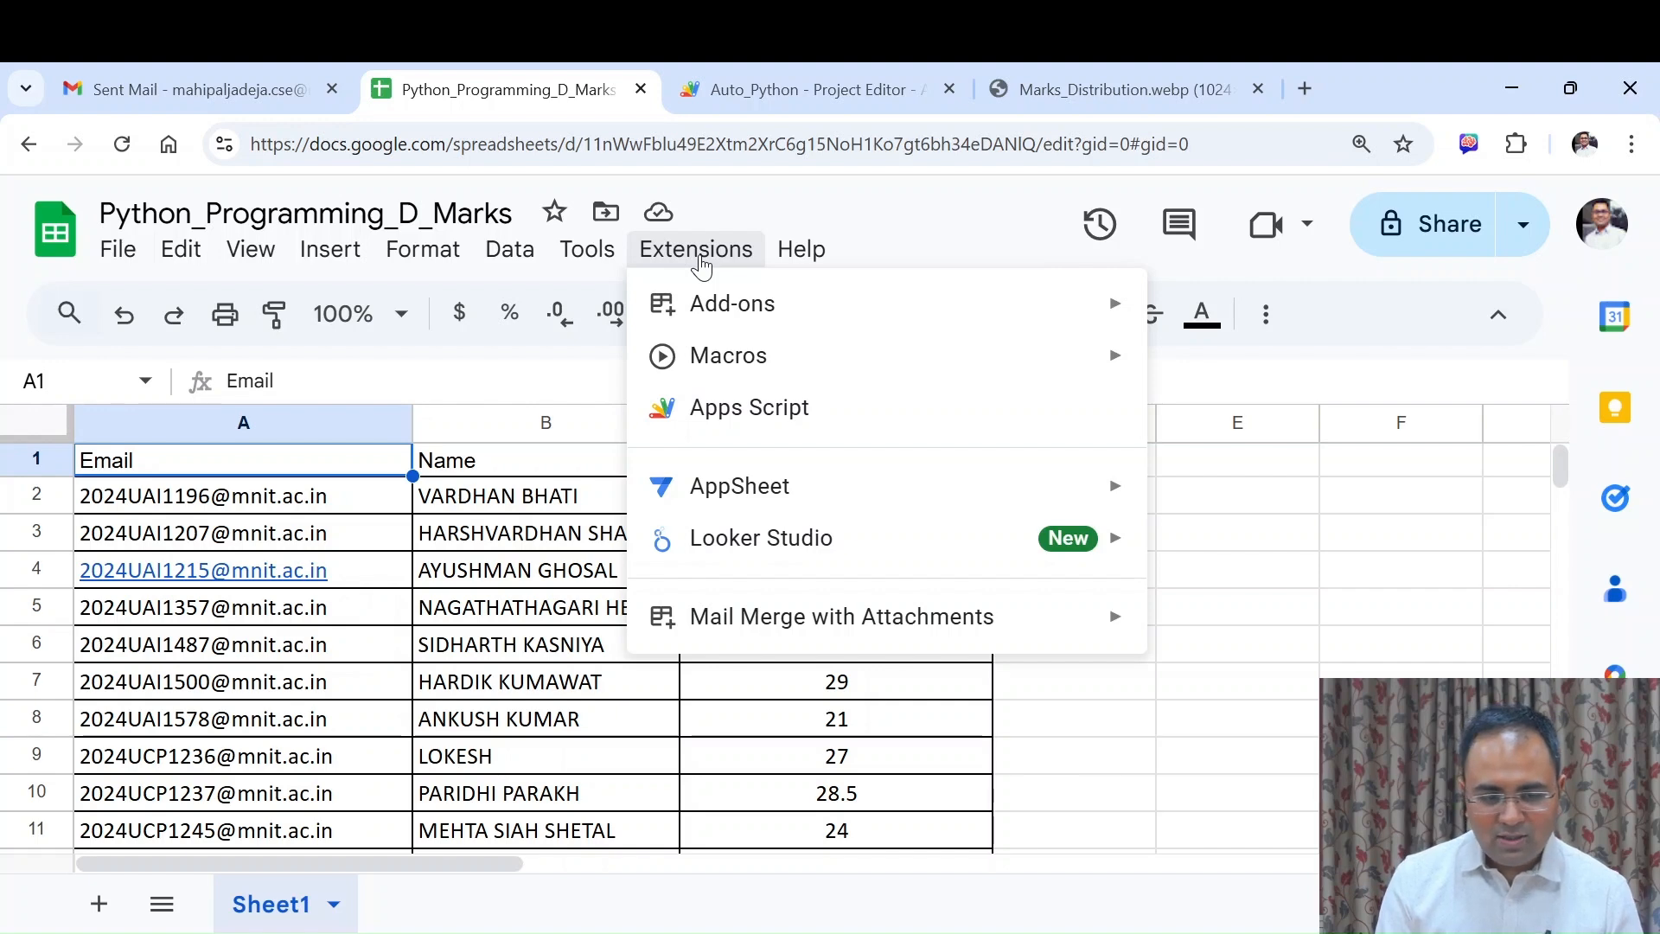
mouse_move(745, 418)
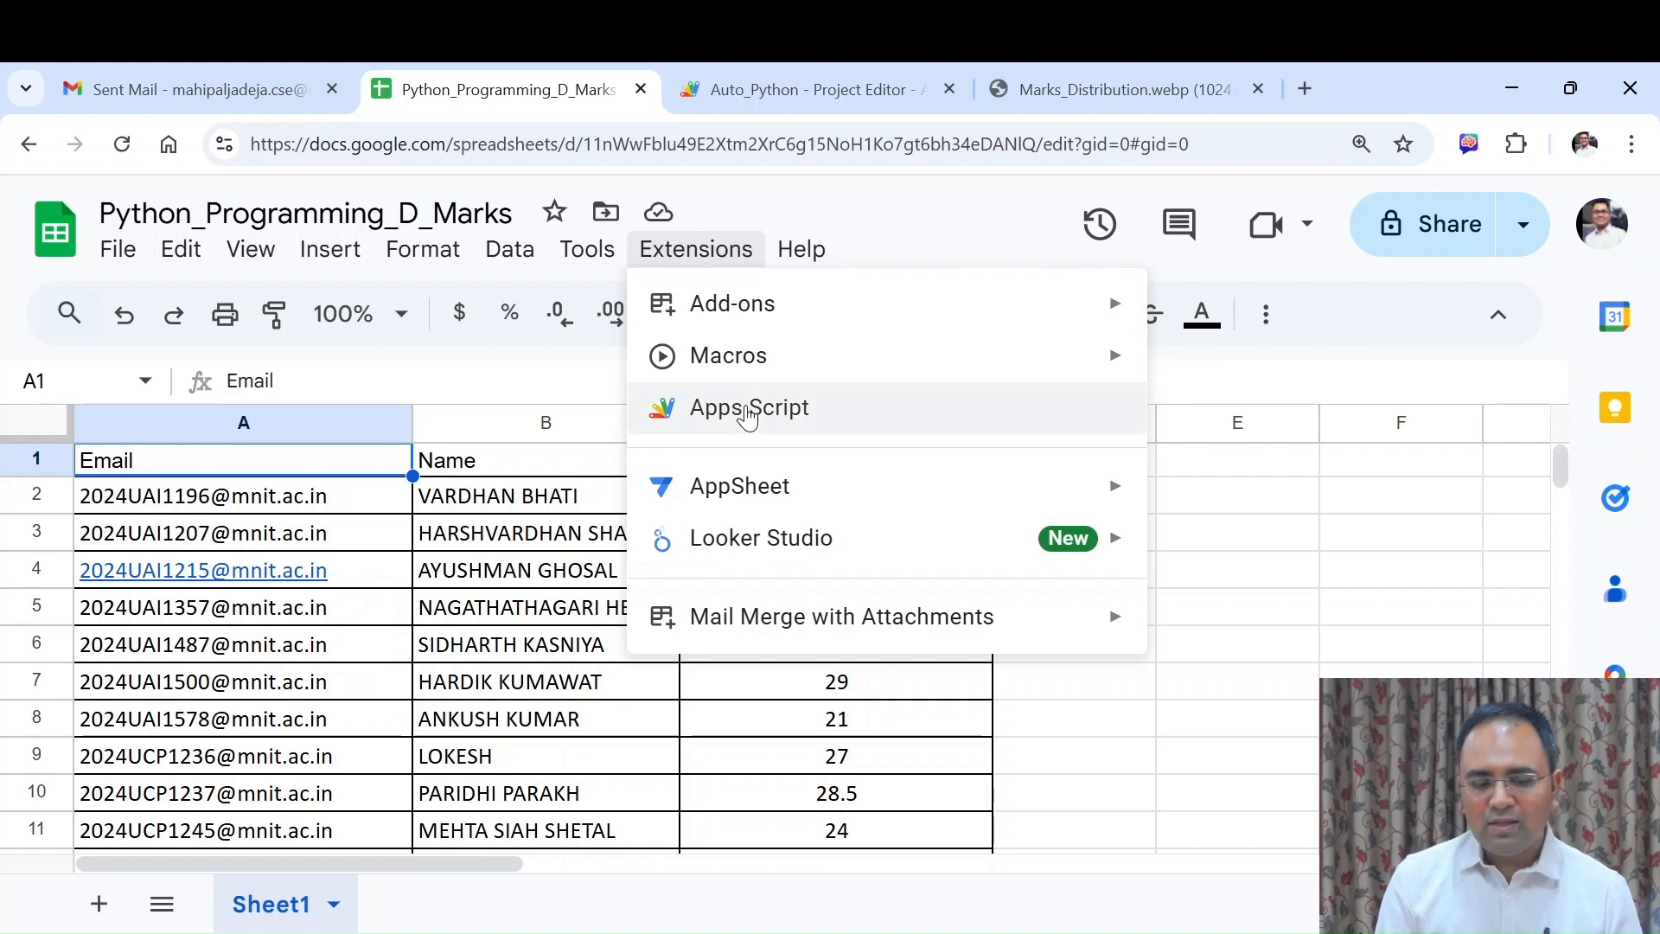
click(749, 408)
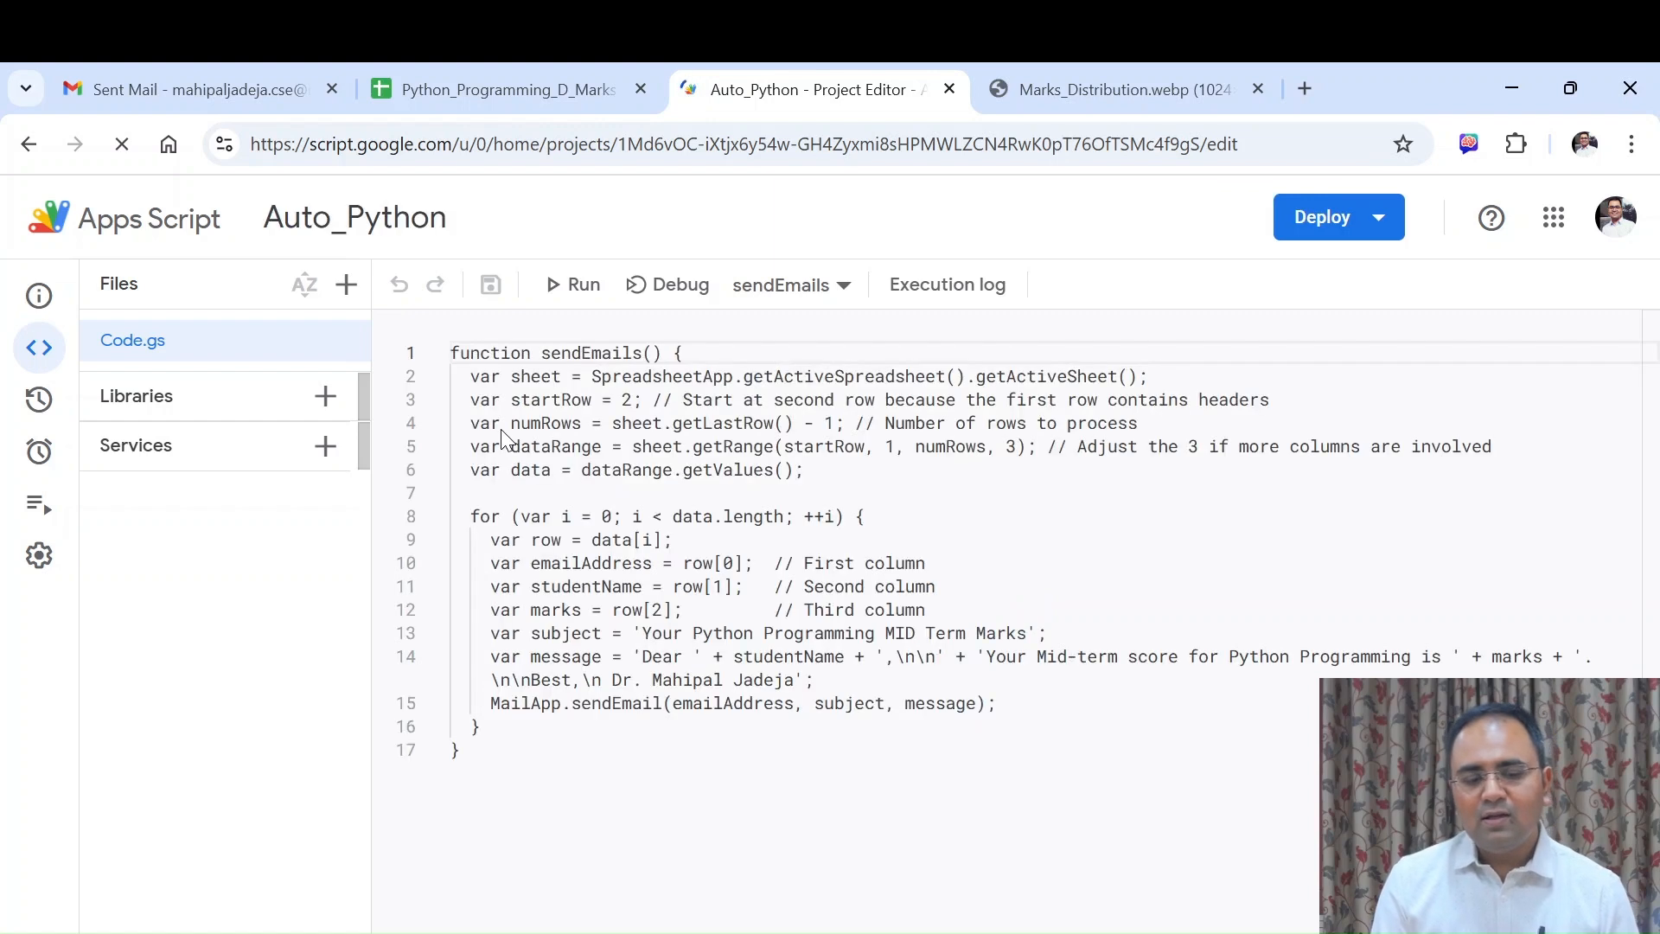
click(573, 286)
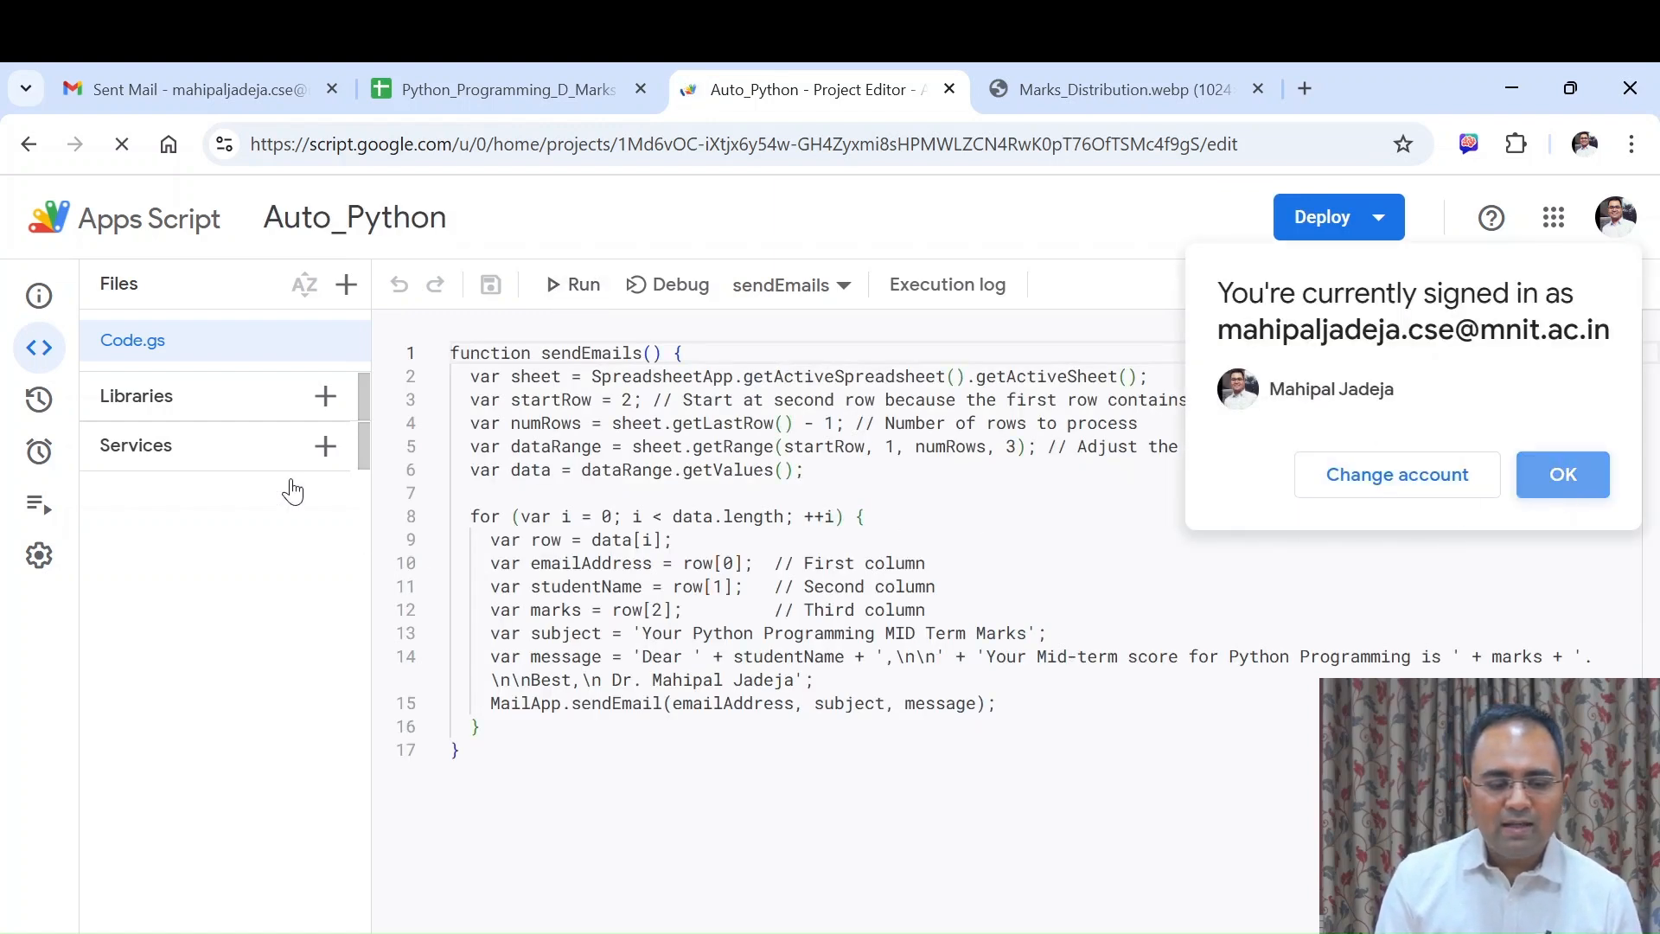
click(1564, 474)
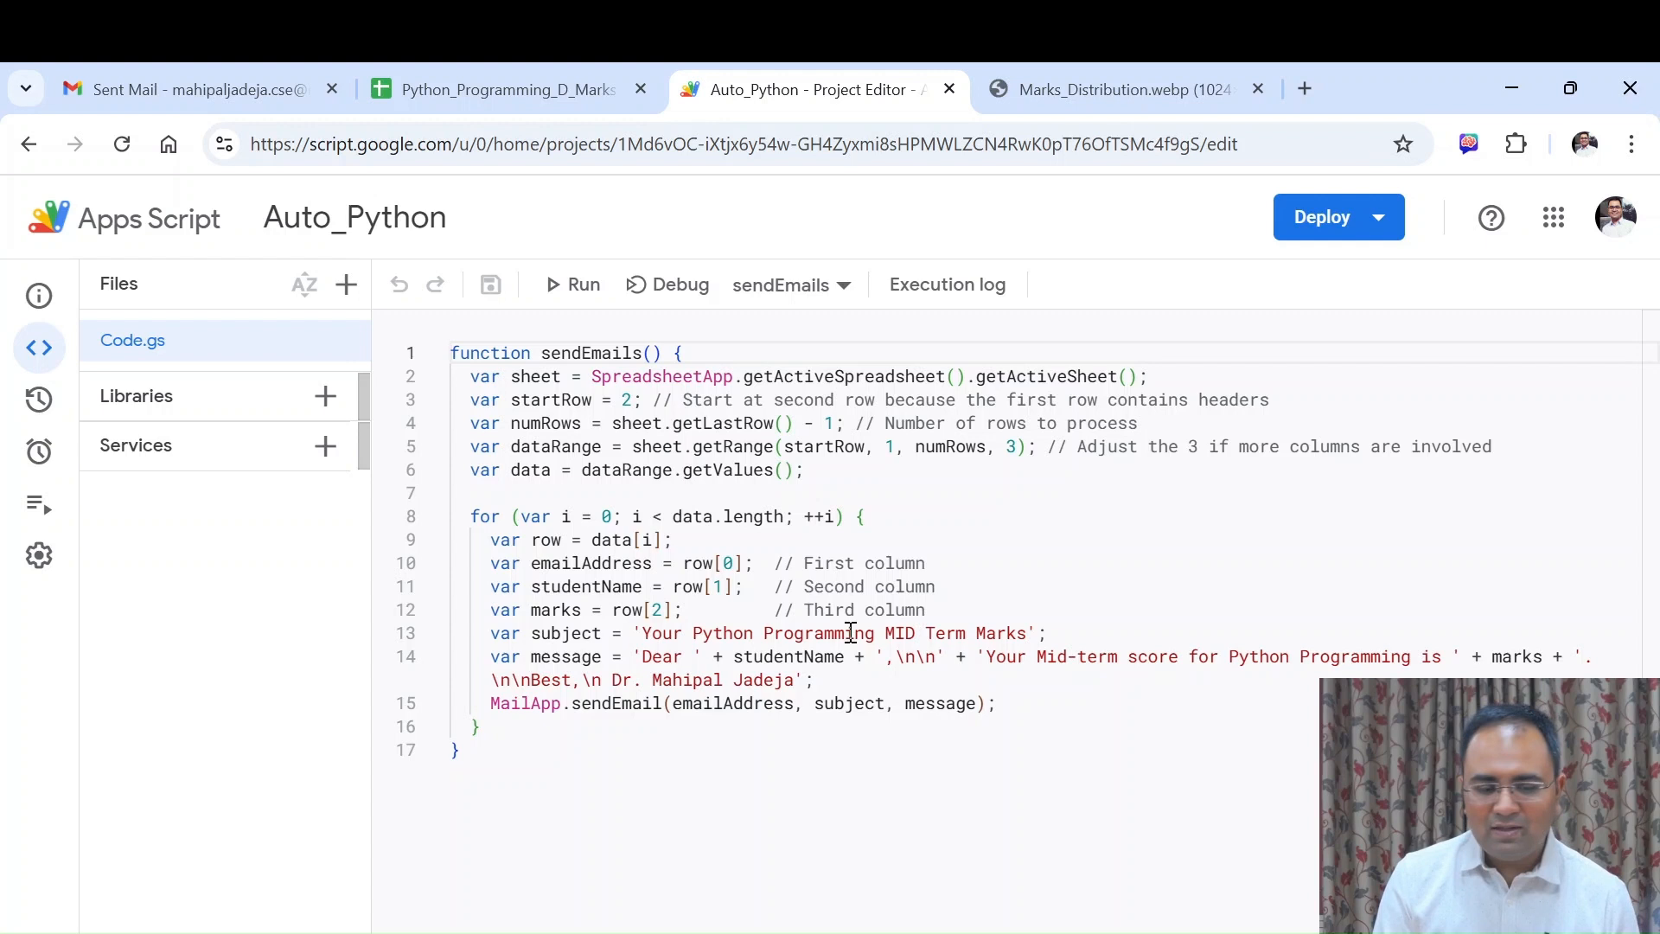
mouse_move(823, 609)
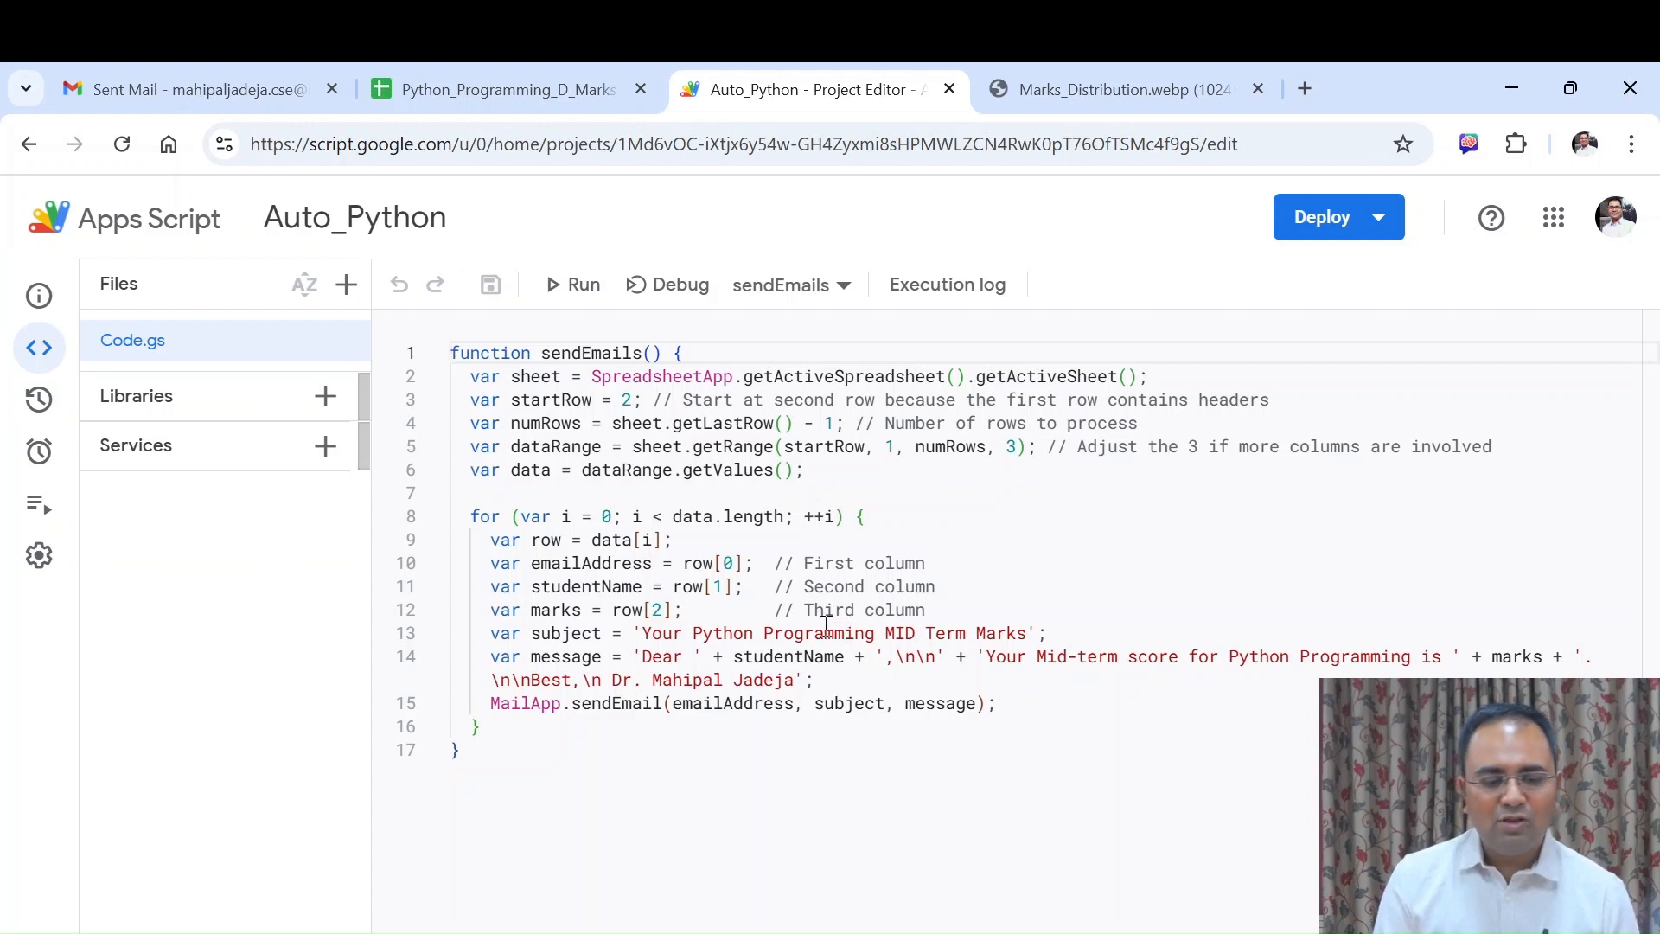
mouse_move(571, 294)
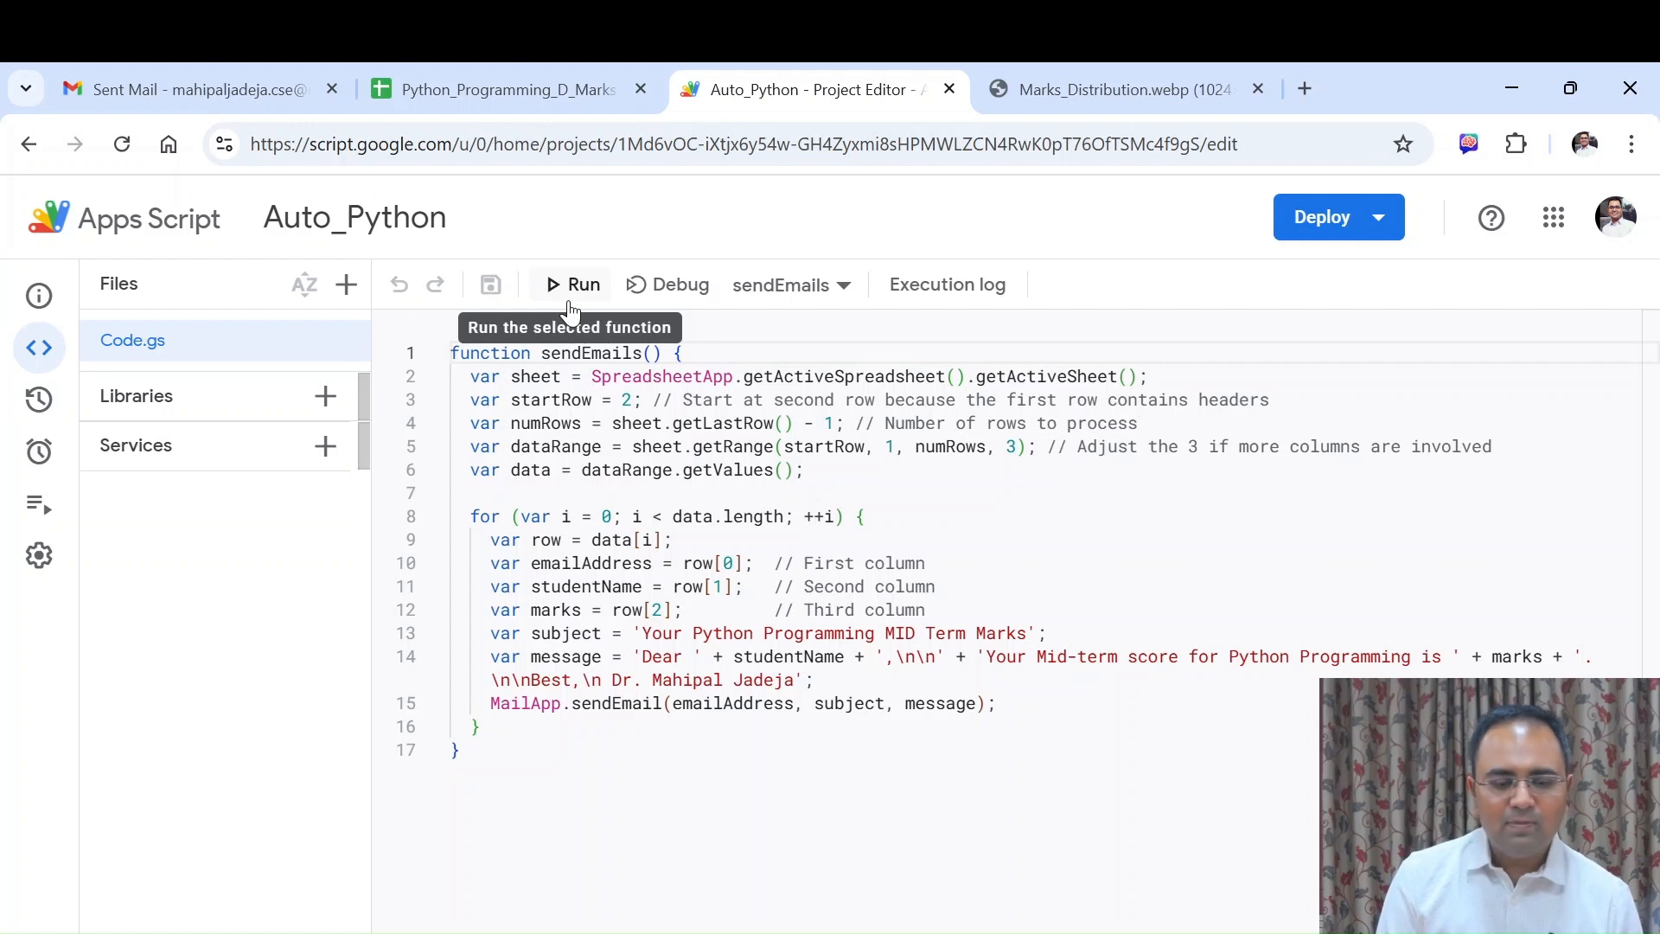
Run sendEmails to completion, then view the delivered marks email in Gmail's sent folder
click(581, 284)
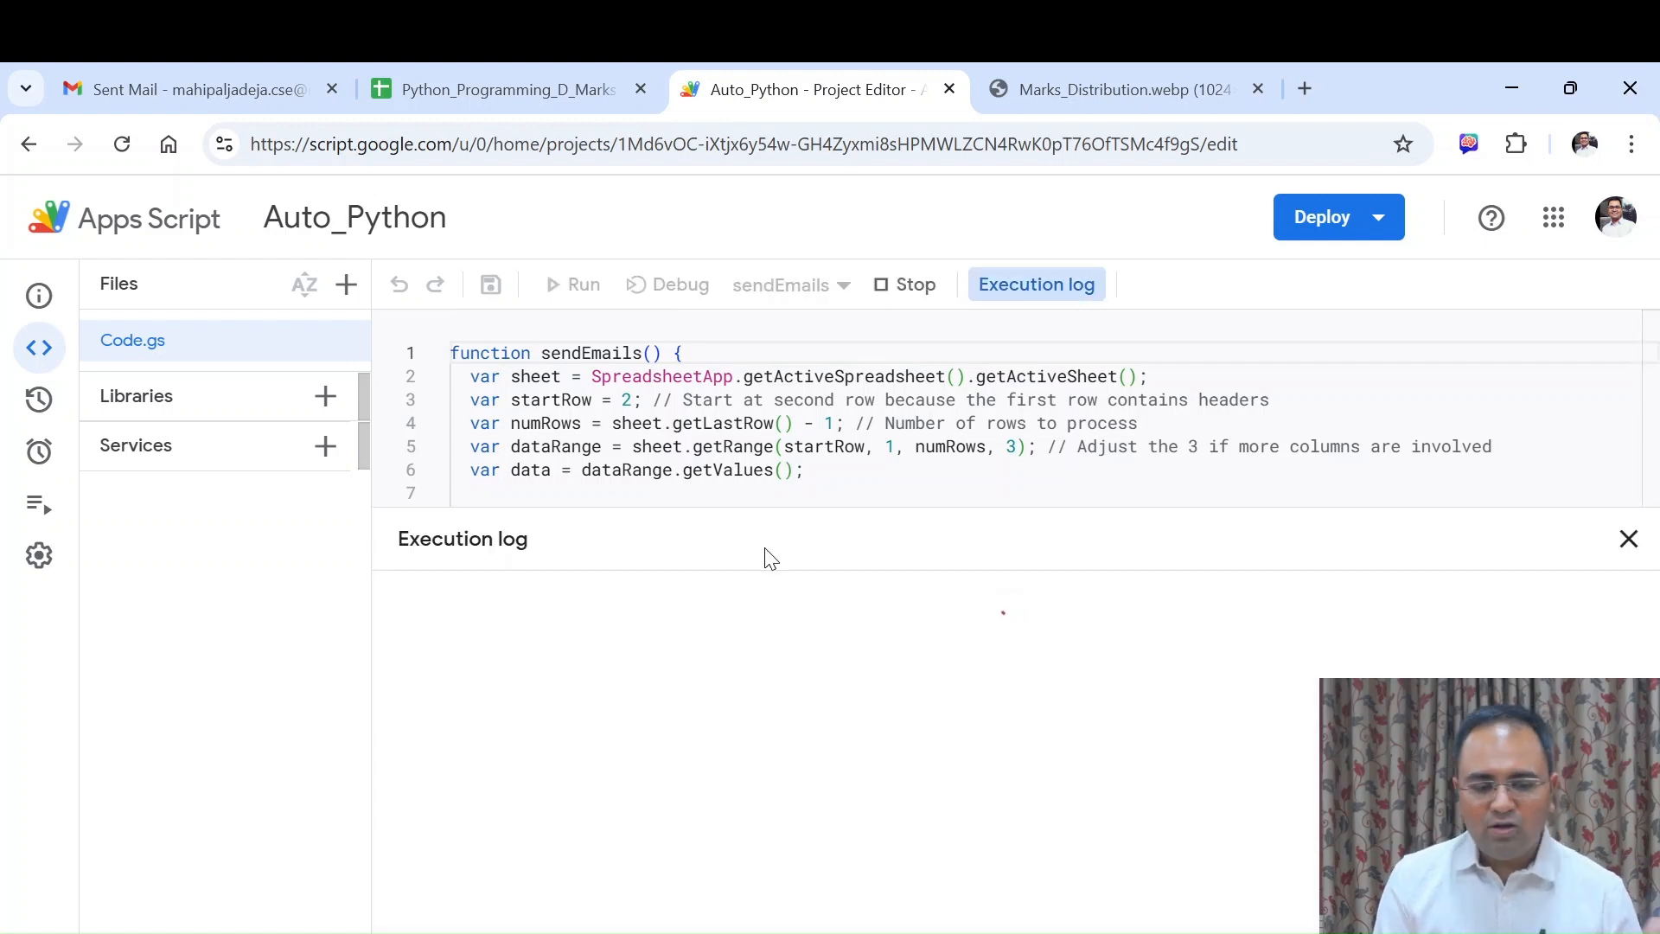
click(572, 284)
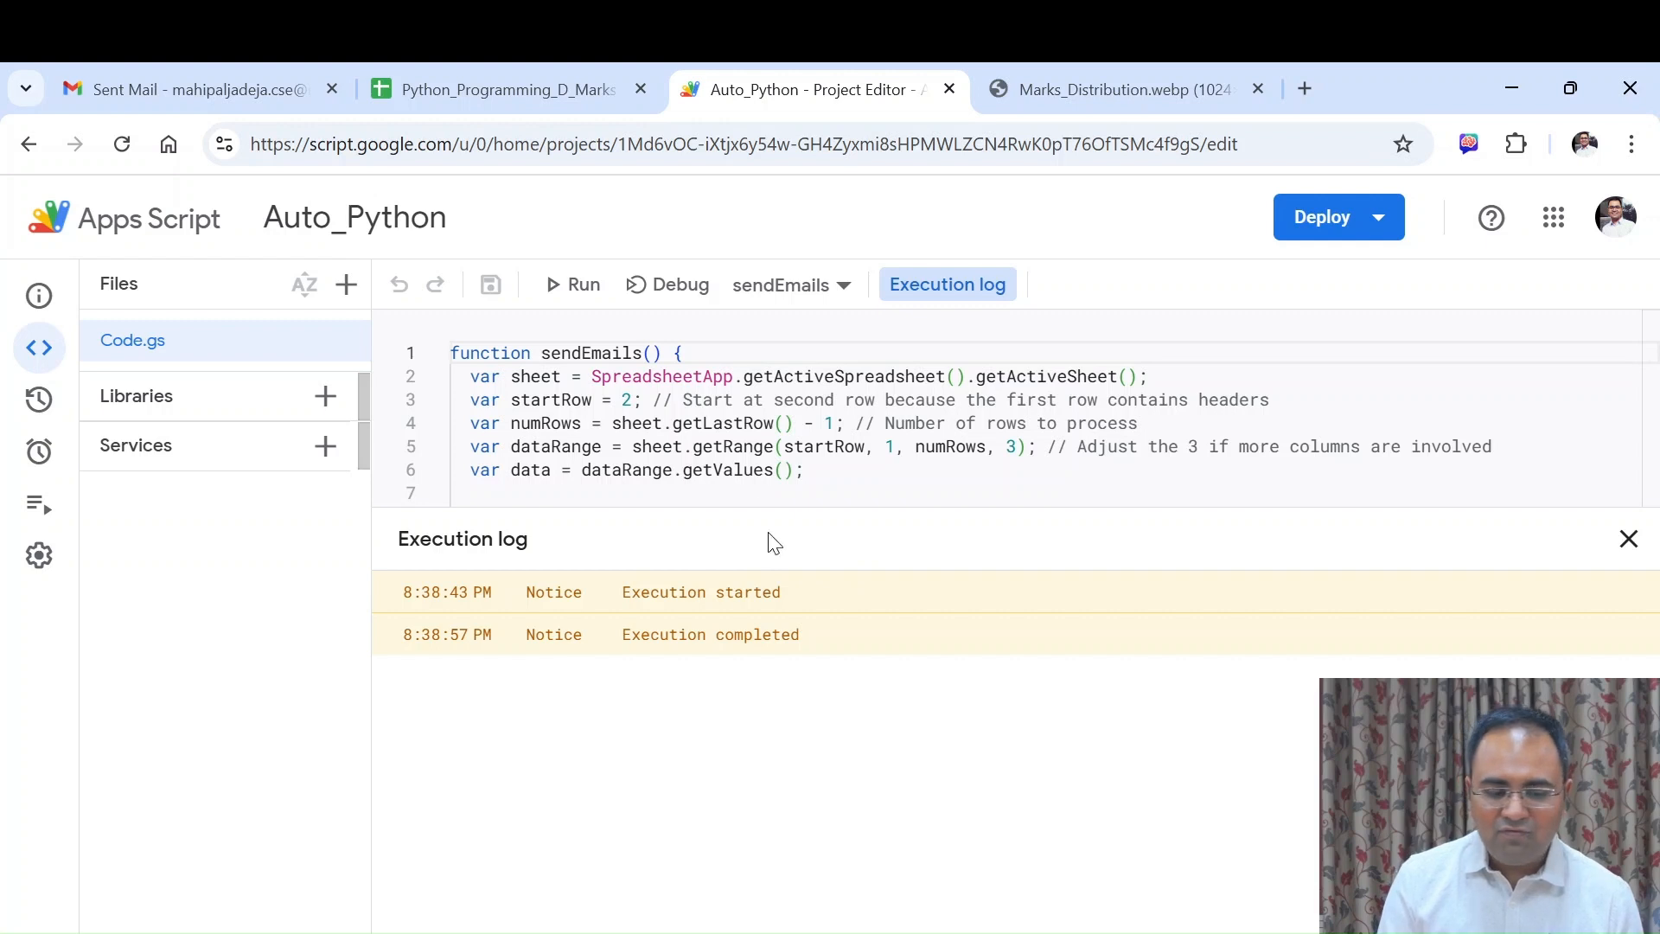
mouse_move(1361, 577)
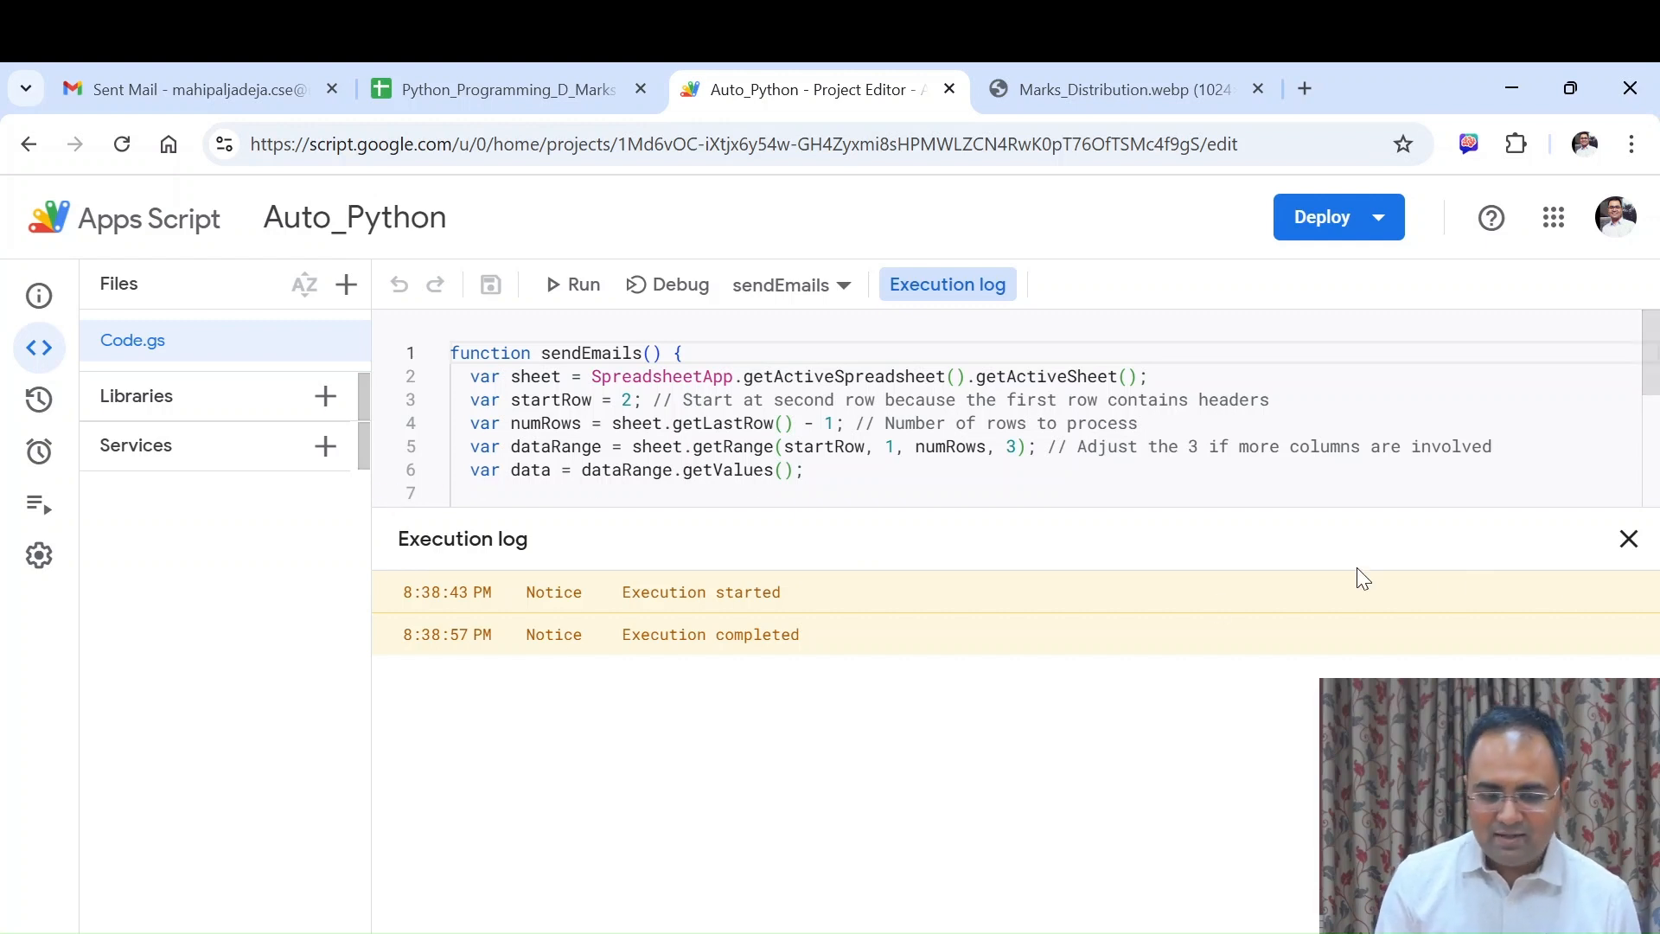
mouse_move(650, 617)
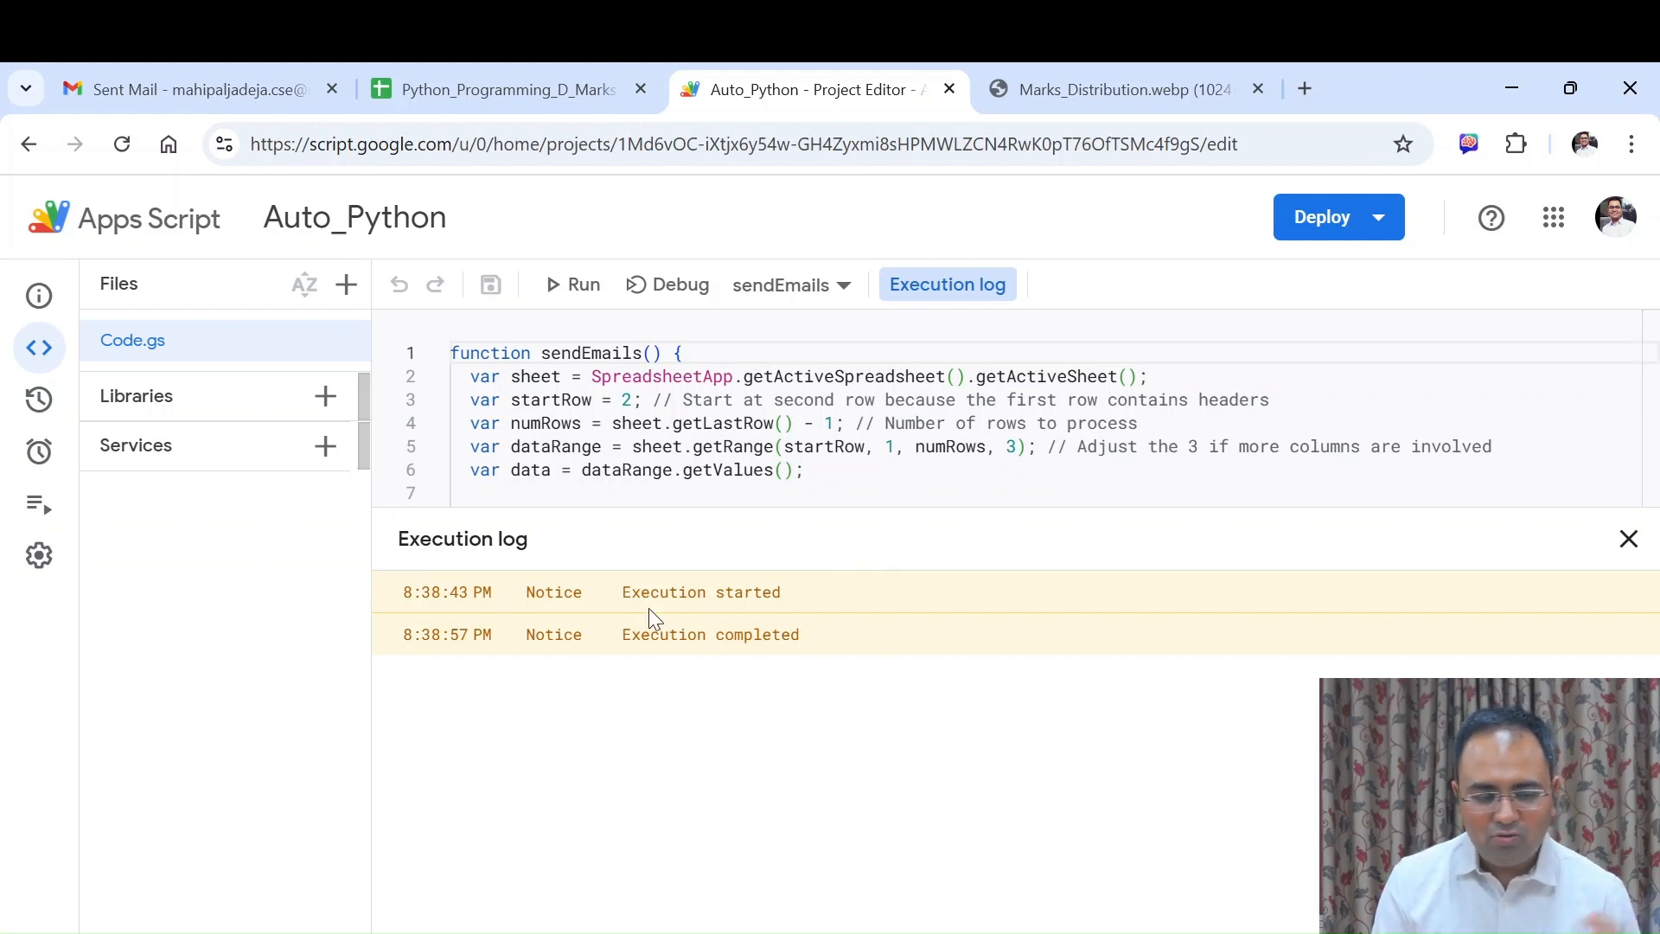
mouse_move(685, 562)
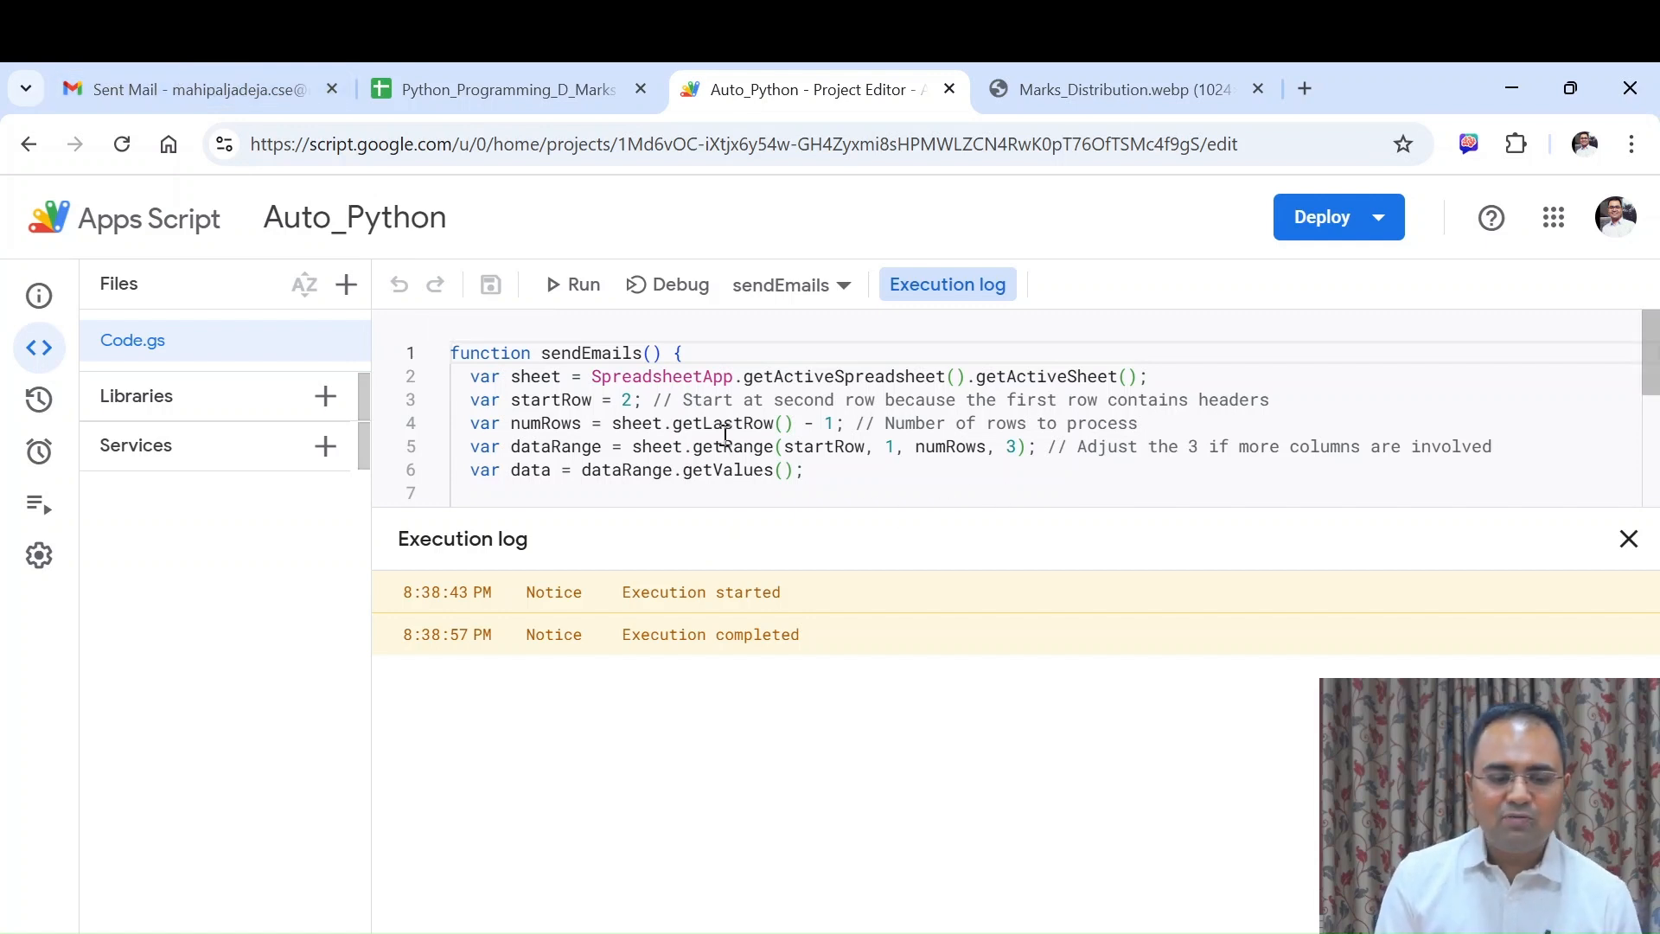
click(199, 90)
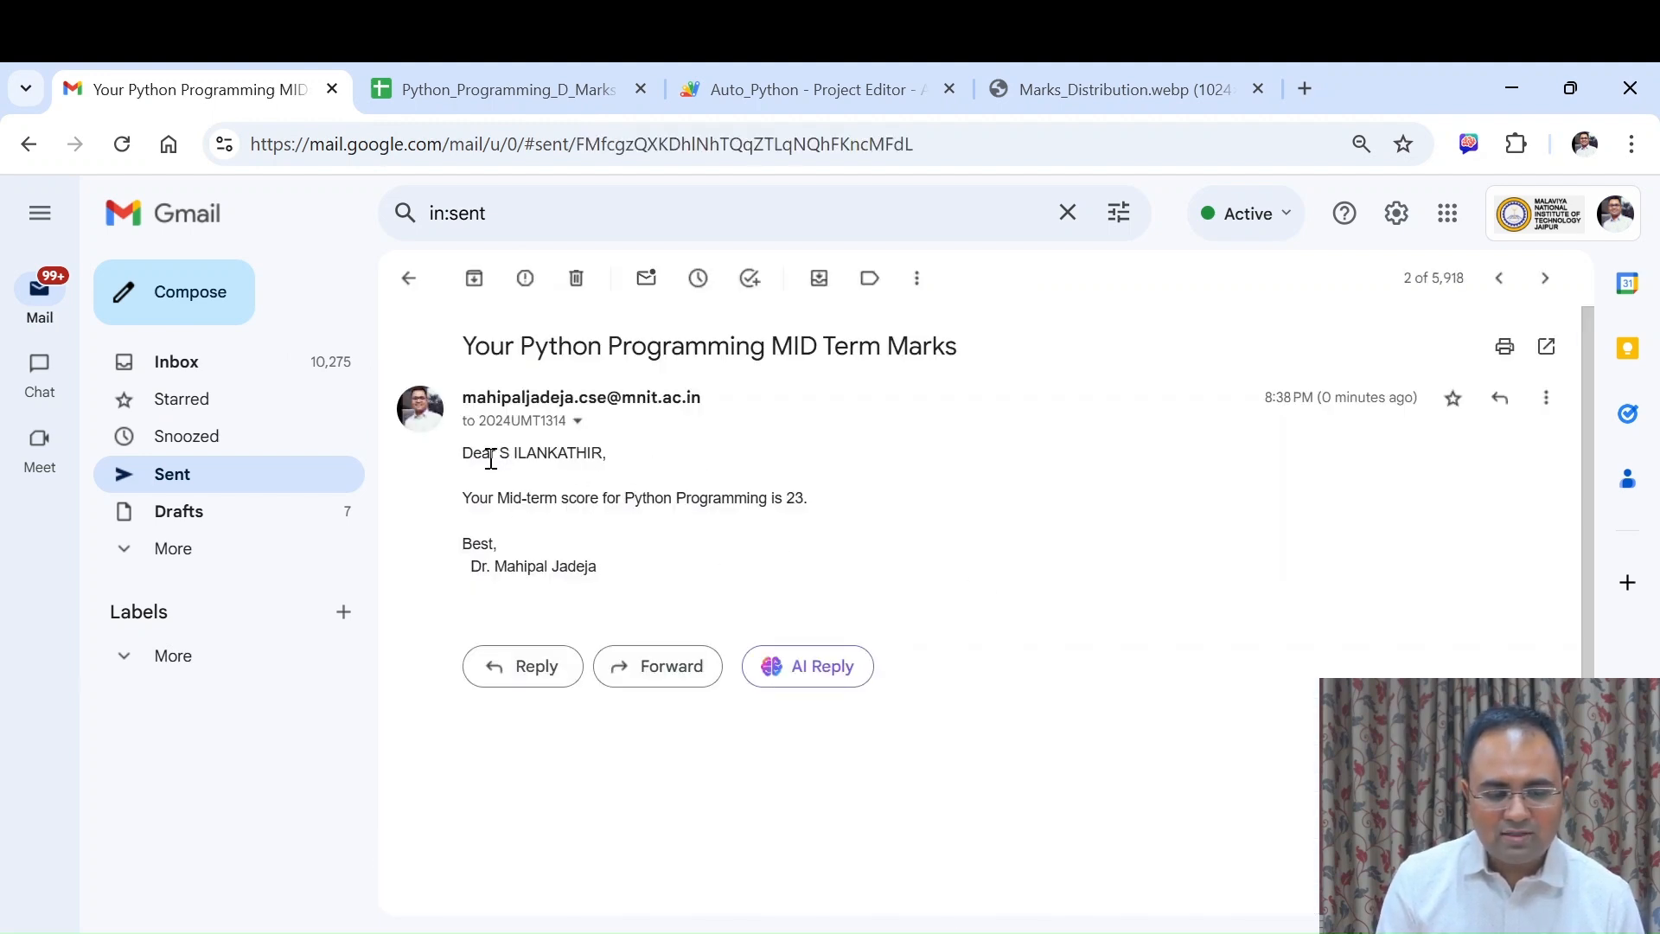
Inspect the personalized email body in Gmail and return to the Auto_Python script
double_click(796, 498)
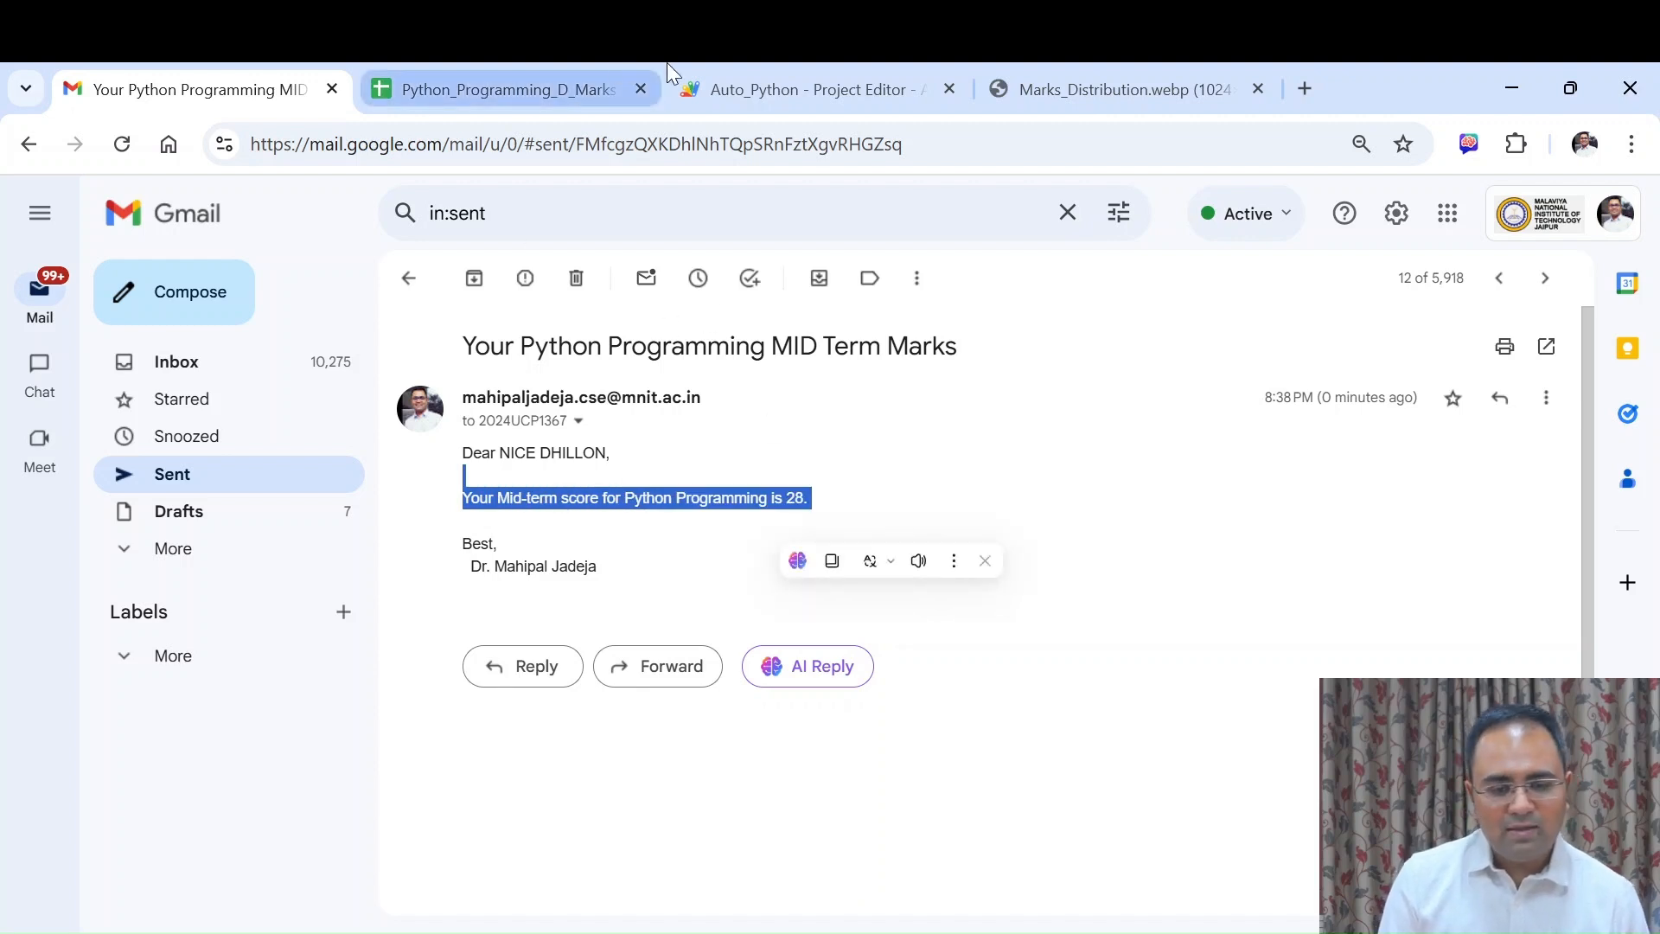
click(809, 90)
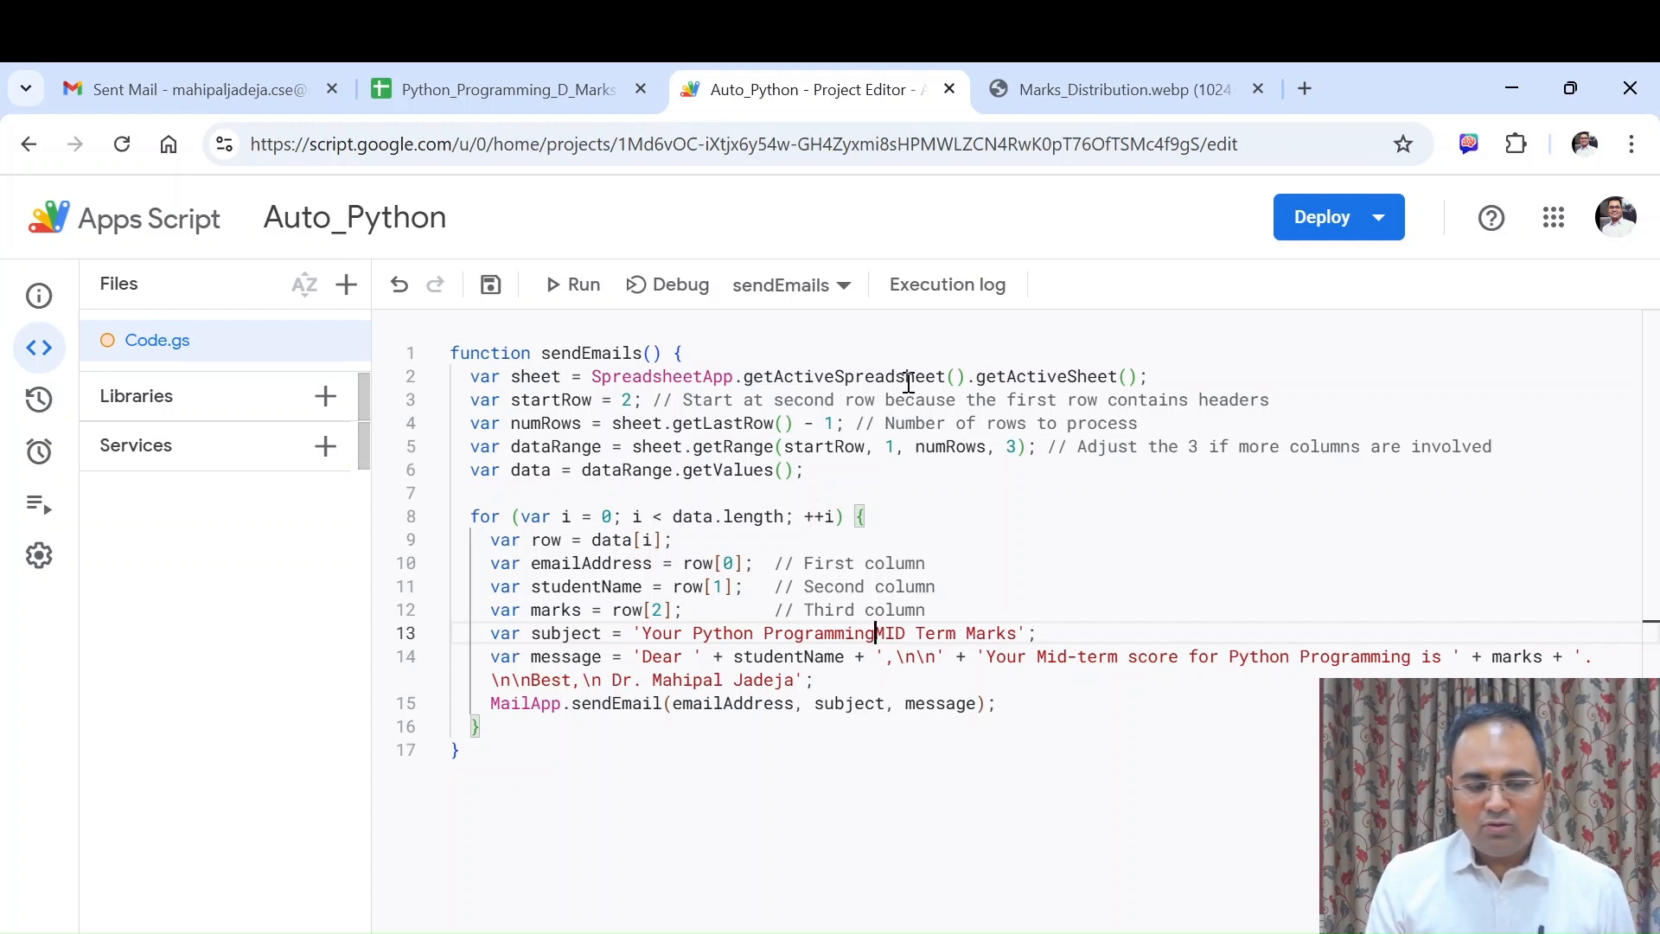
mouse_move(391, 61)
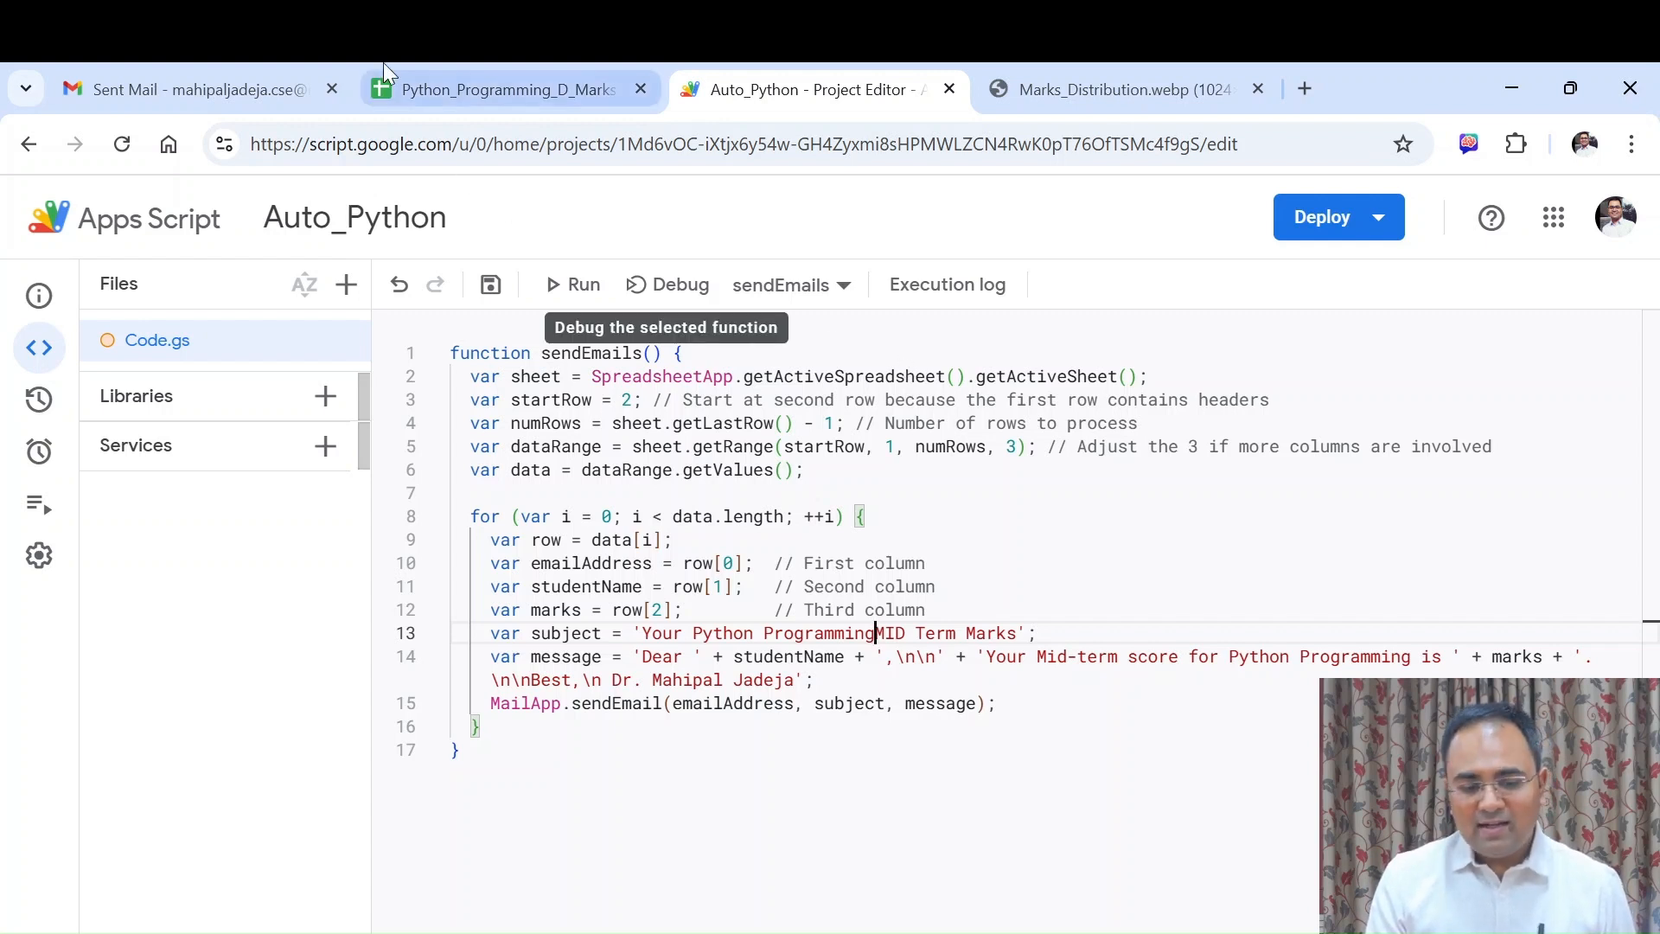
click(505, 89)
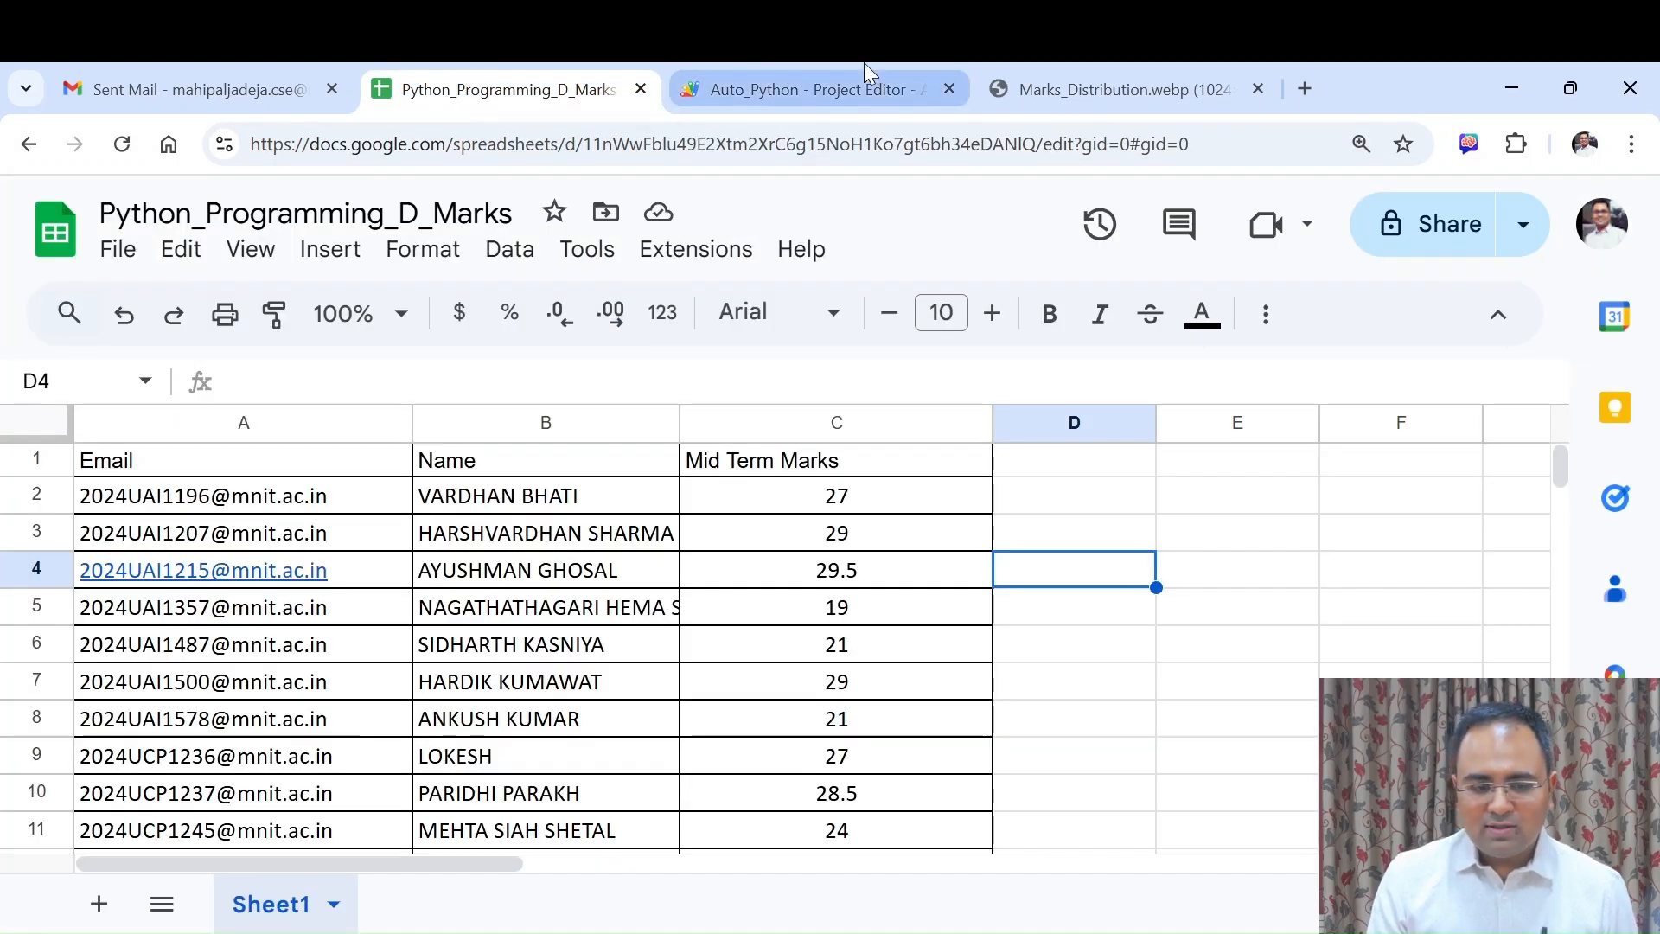
click(806, 89)
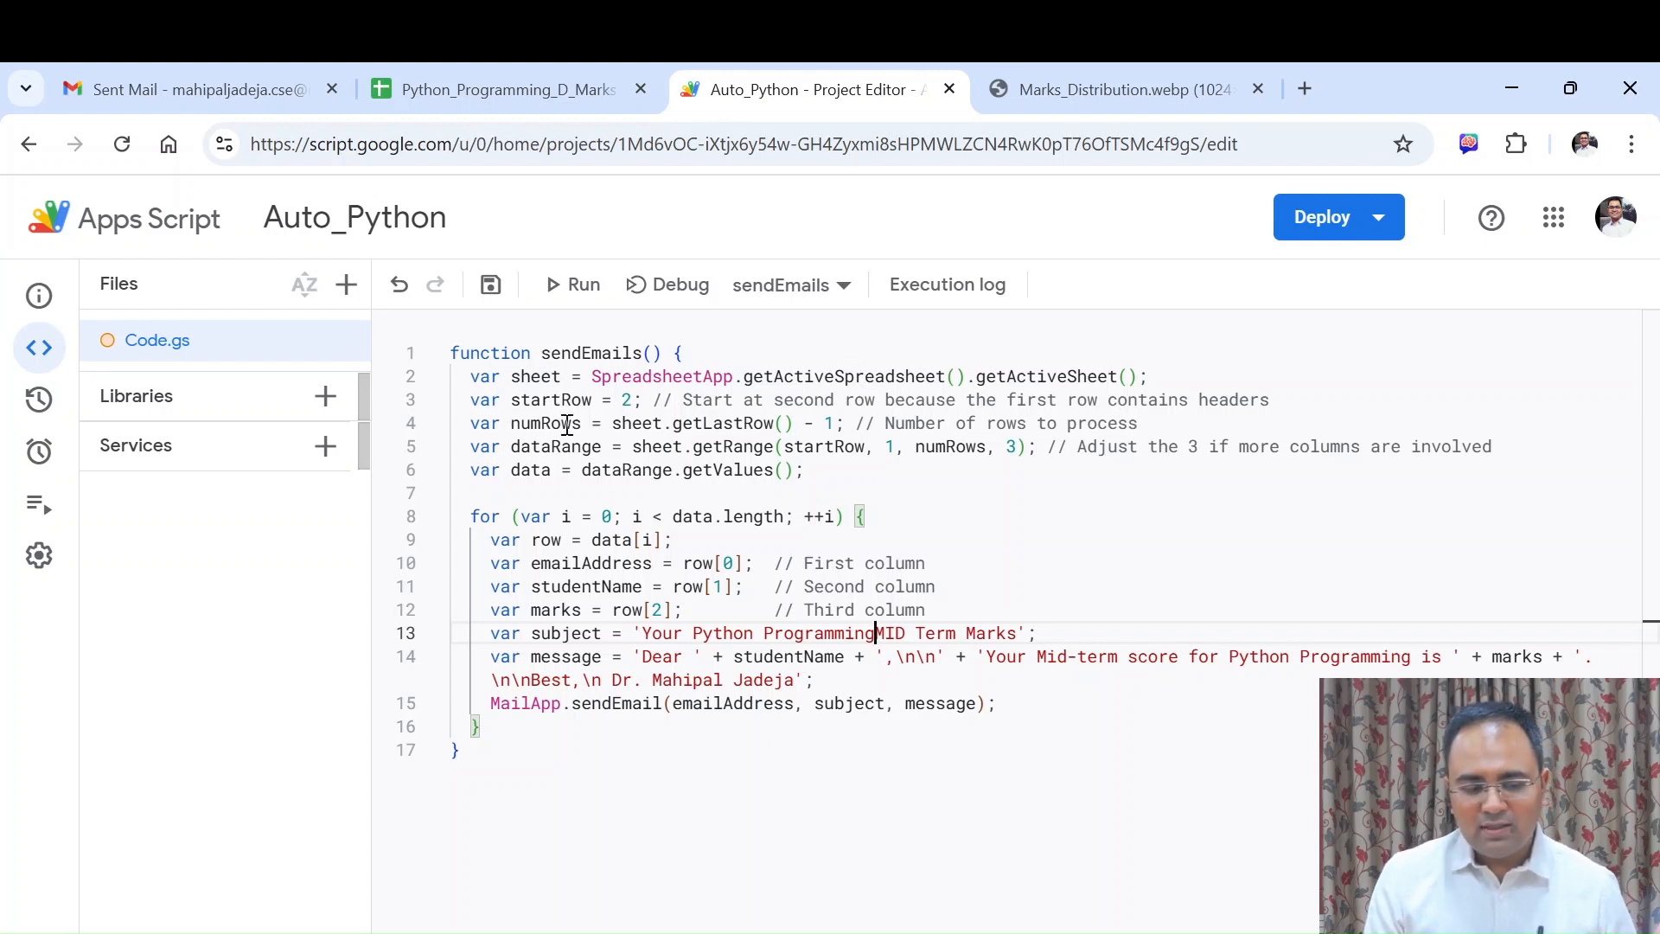
mouse_move(578, 446)
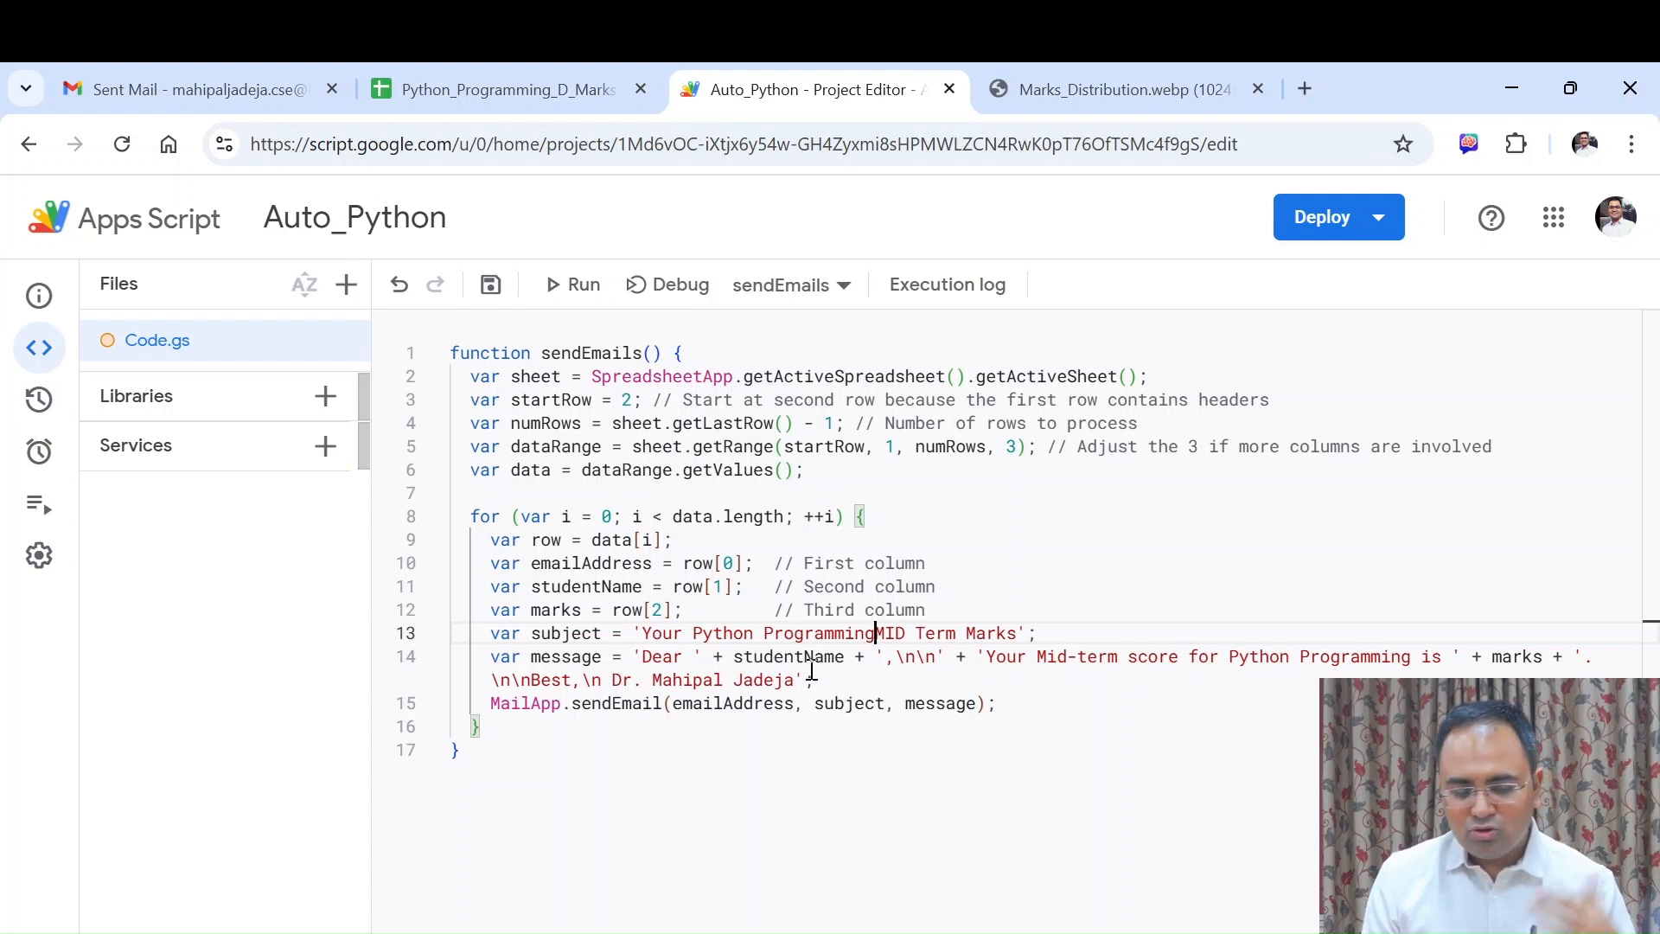
mouse_move(1024, 672)
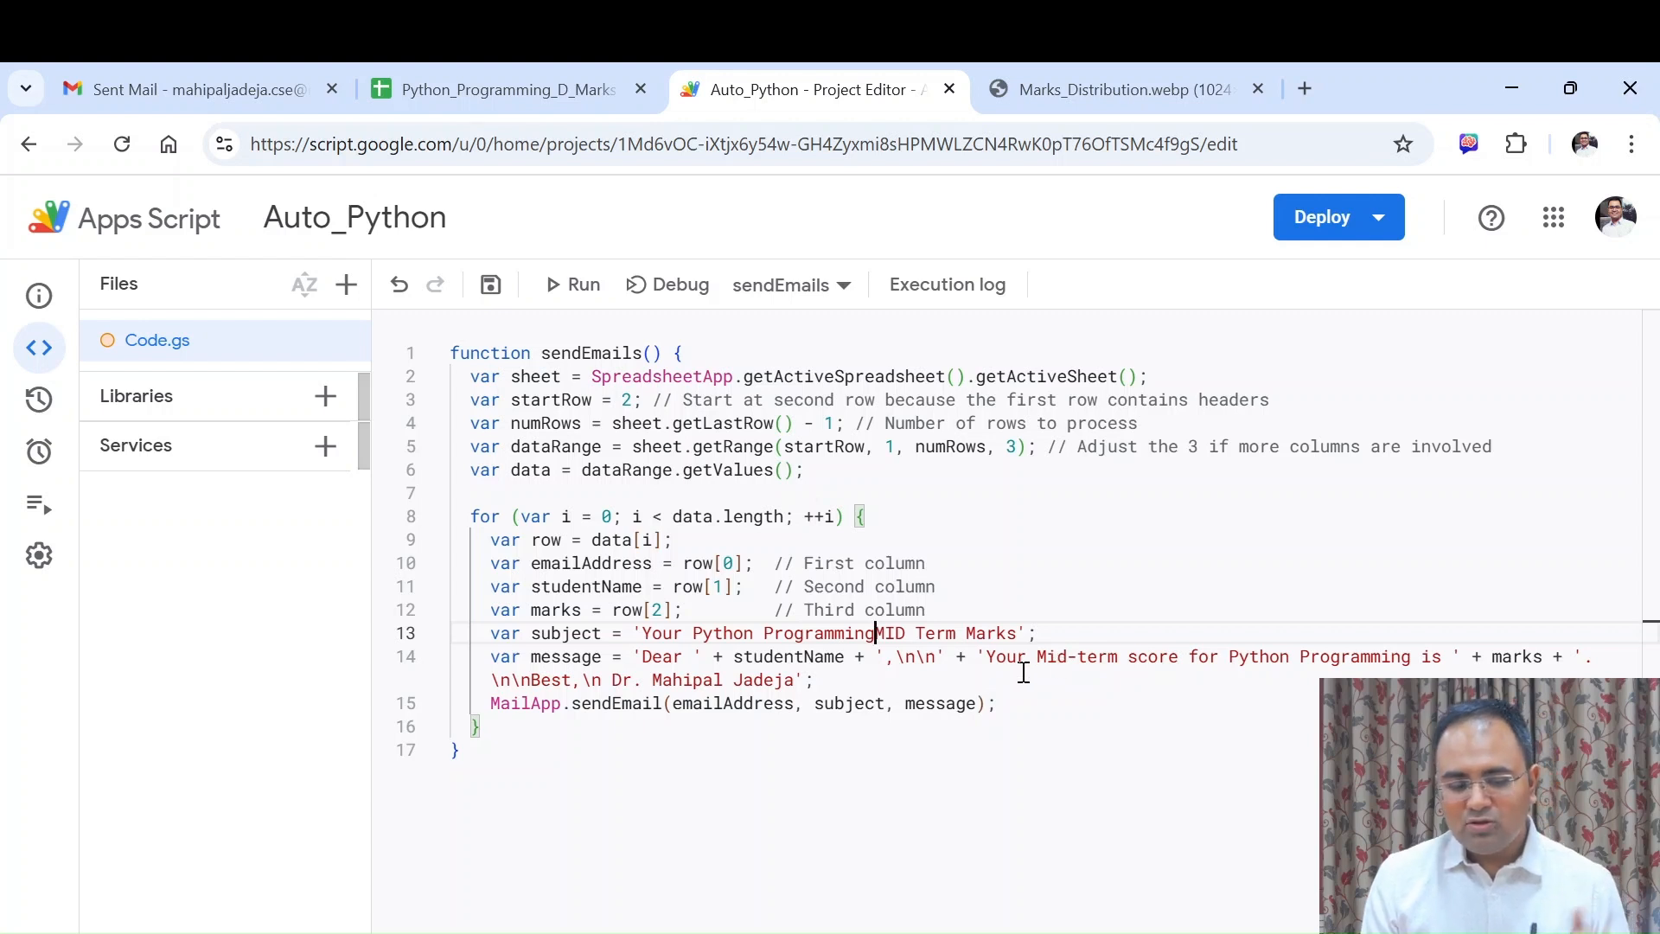
mouse_move(1256, 685)
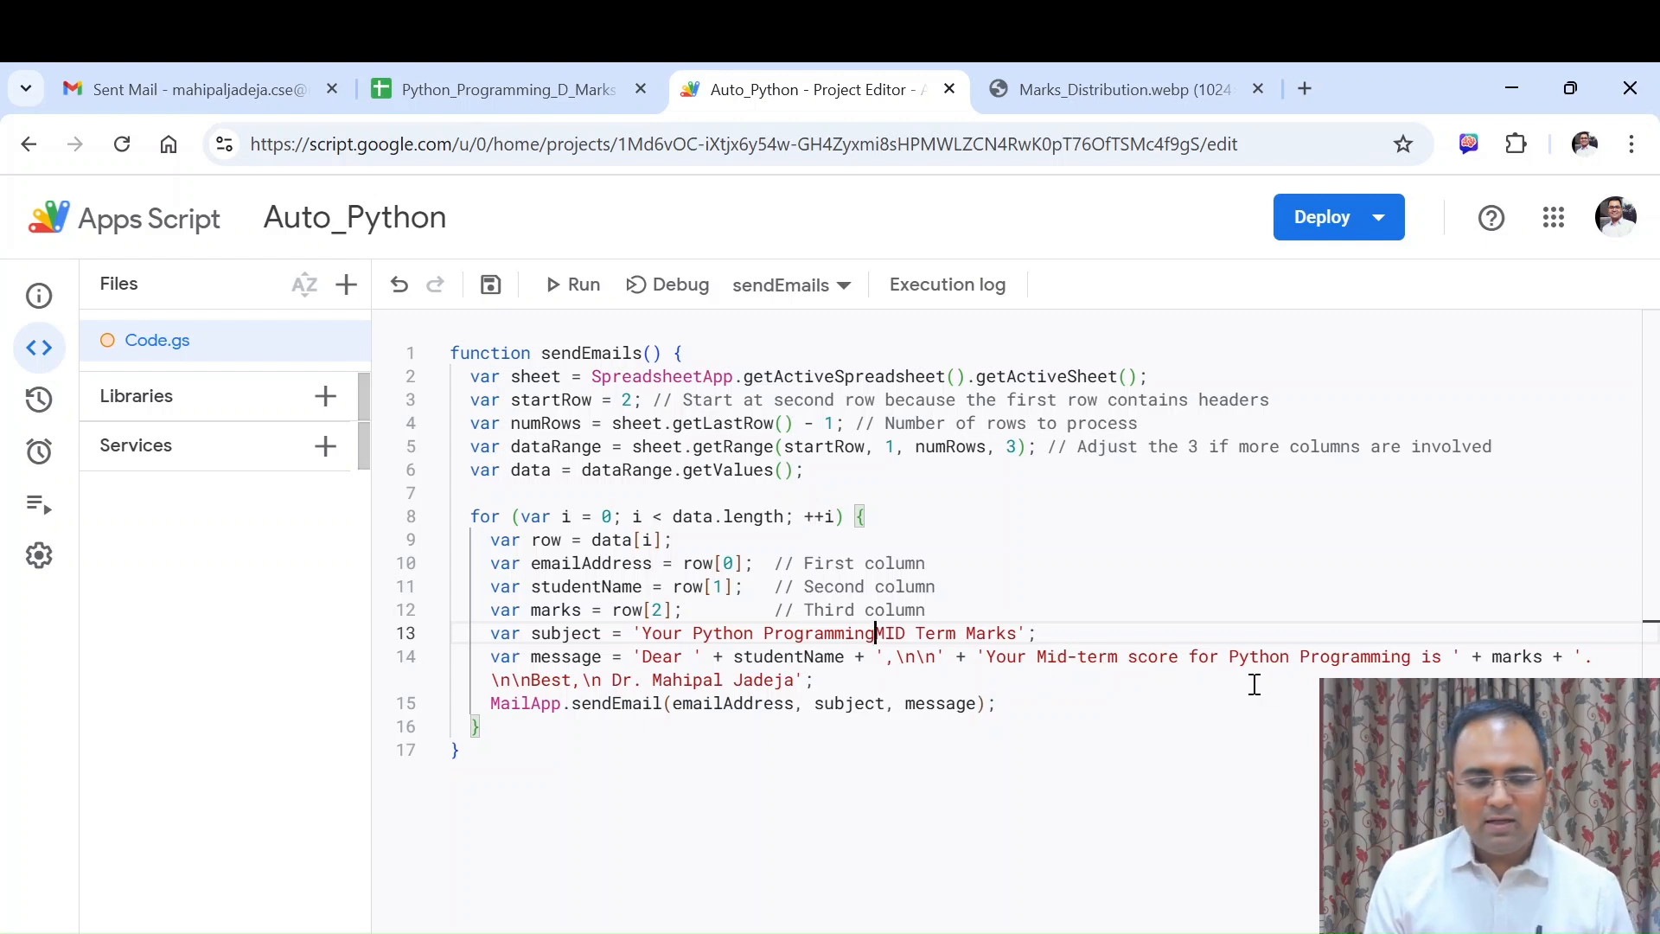